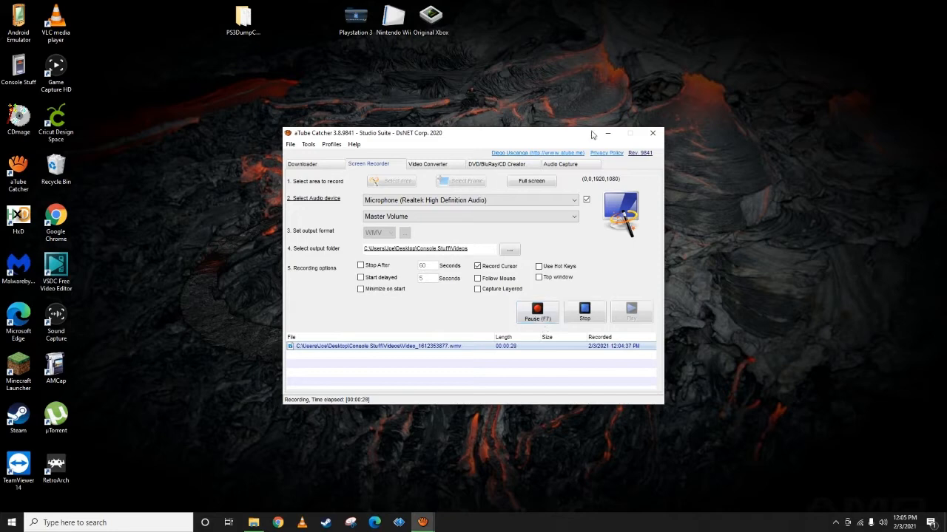
mouse_move(607, 133)
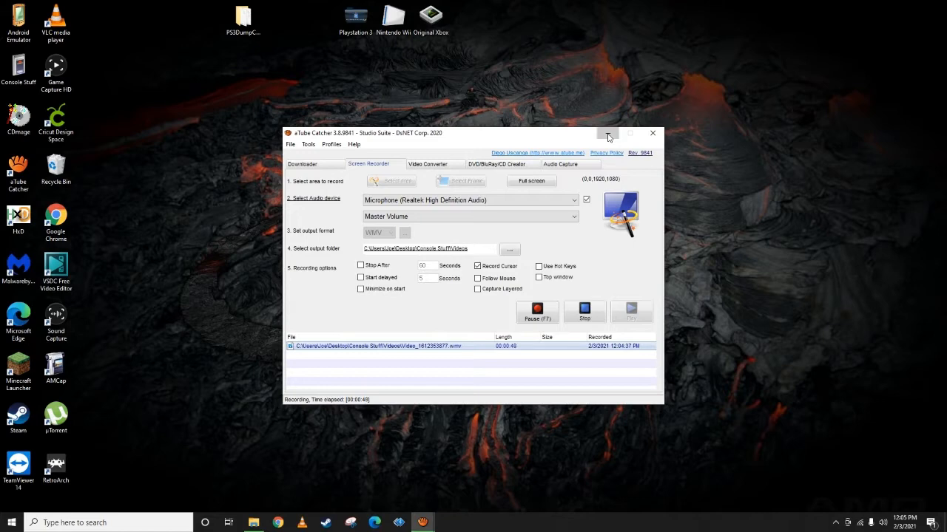
Step: Move the recorder aside and open the Playstation 3 desktop folder
click(608, 133)
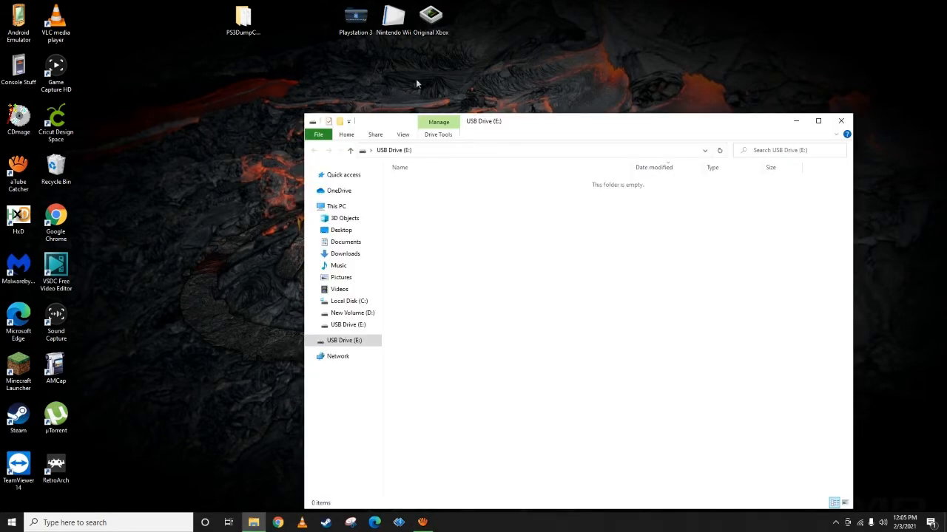
right_click(355, 15)
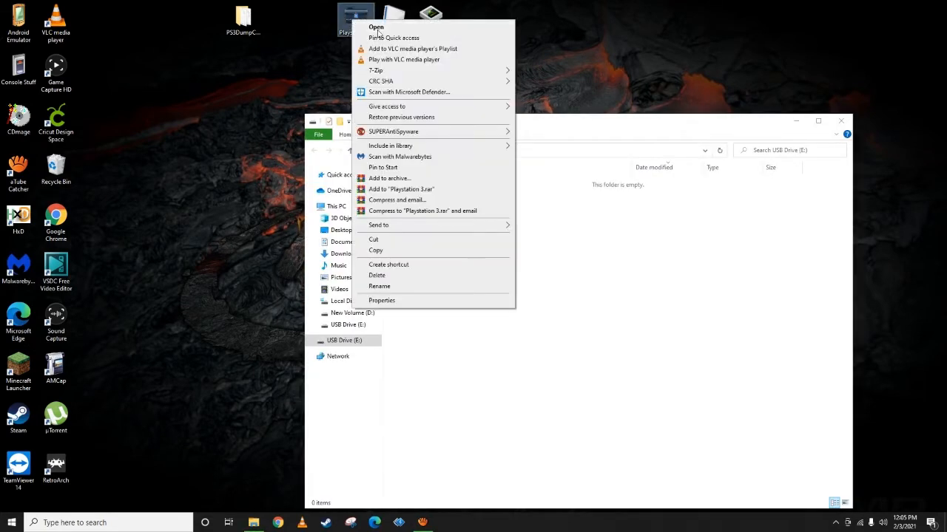
click(376, 27)
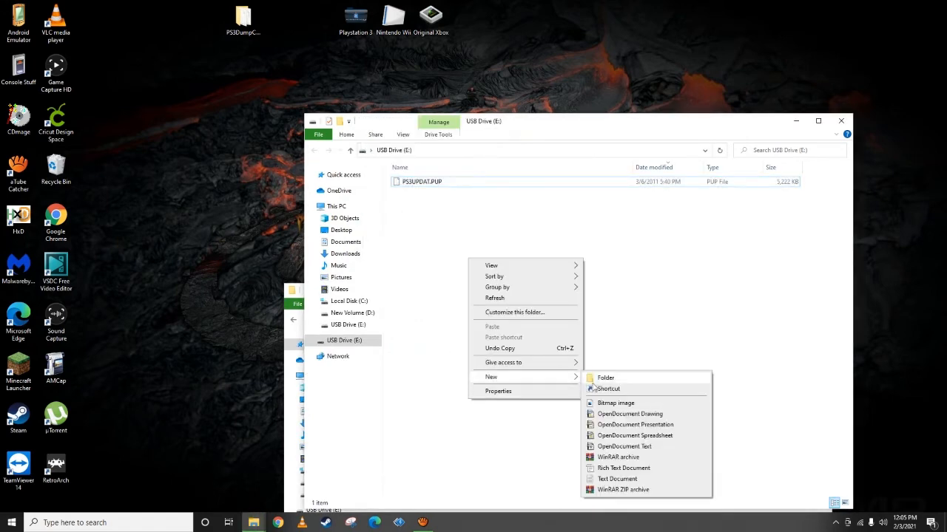
Step: Create UPDATE and PS3 folders on the USB drive and move UPDATE into PS3
click(605, 379)
text(UPDATE)
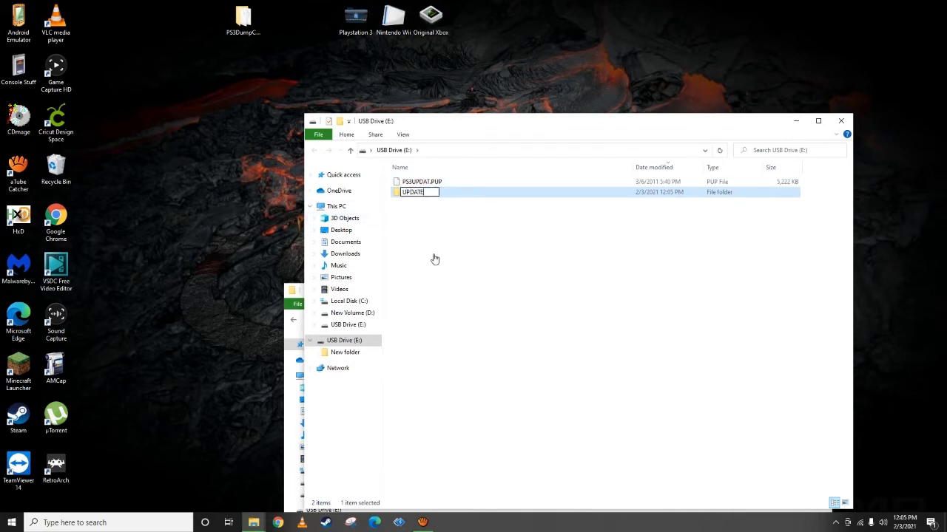
right_click(434, 258)
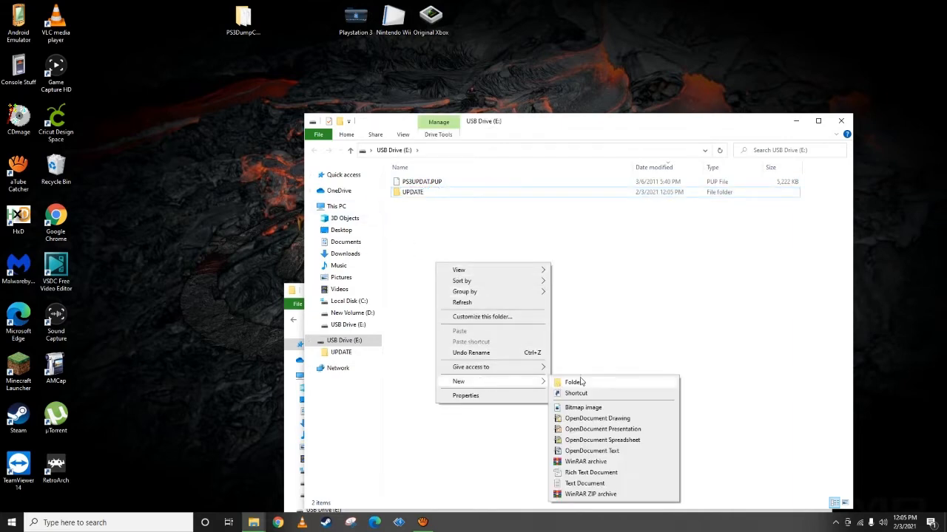
click(574, 381)
text(PS3)
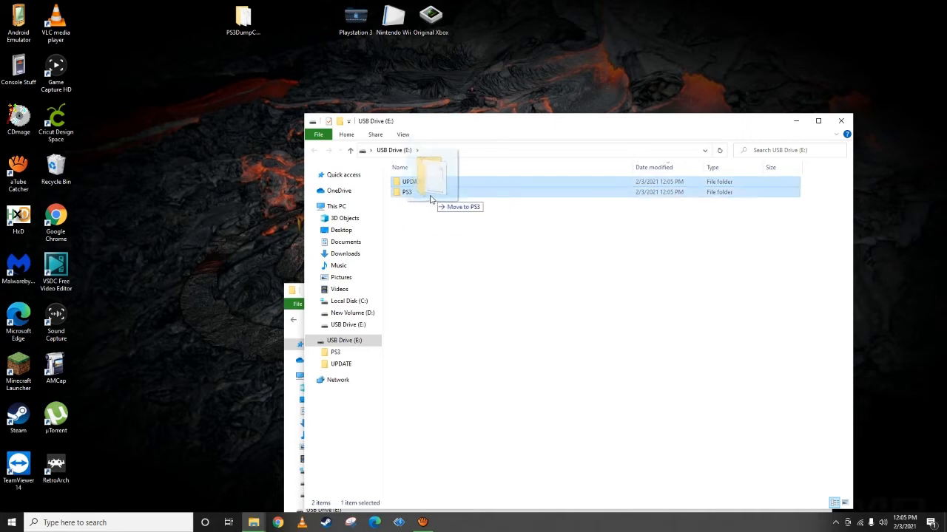
drag(408, 180, 406, 193)
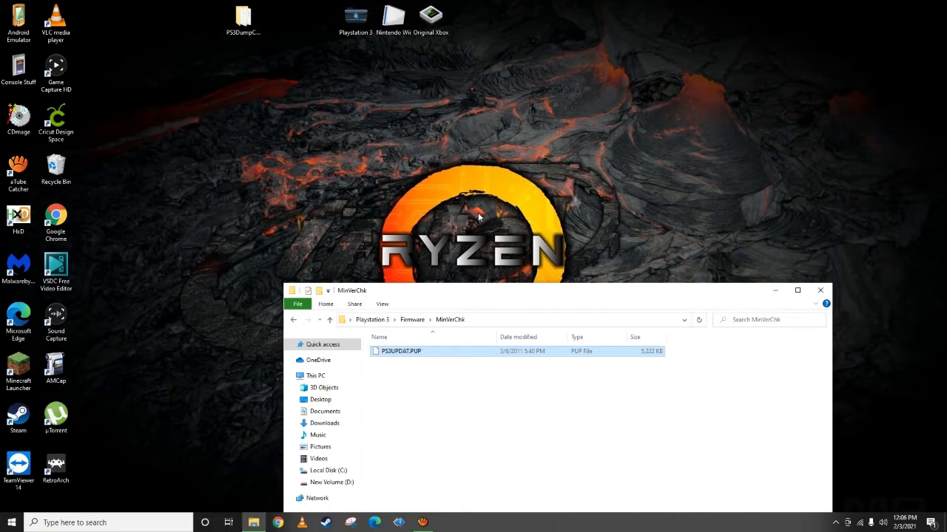
mouse_move(819, 289)
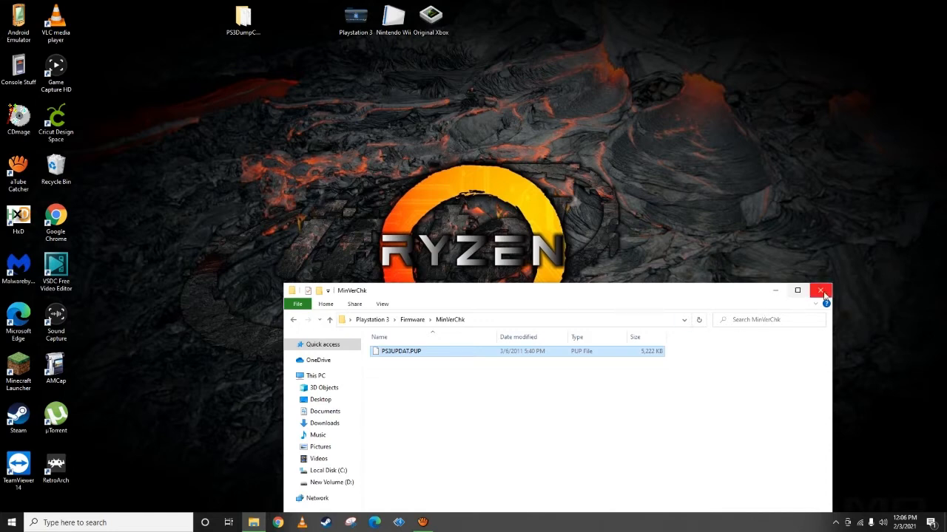
Step: Launch AMCap from its shortcut to capture the PS3's screen live
right_click(56, 368)
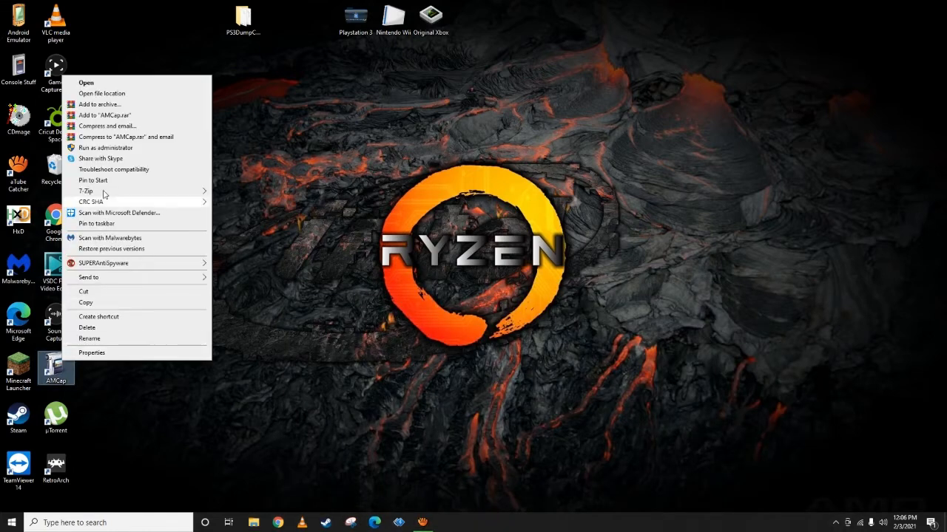
click(86, 83)
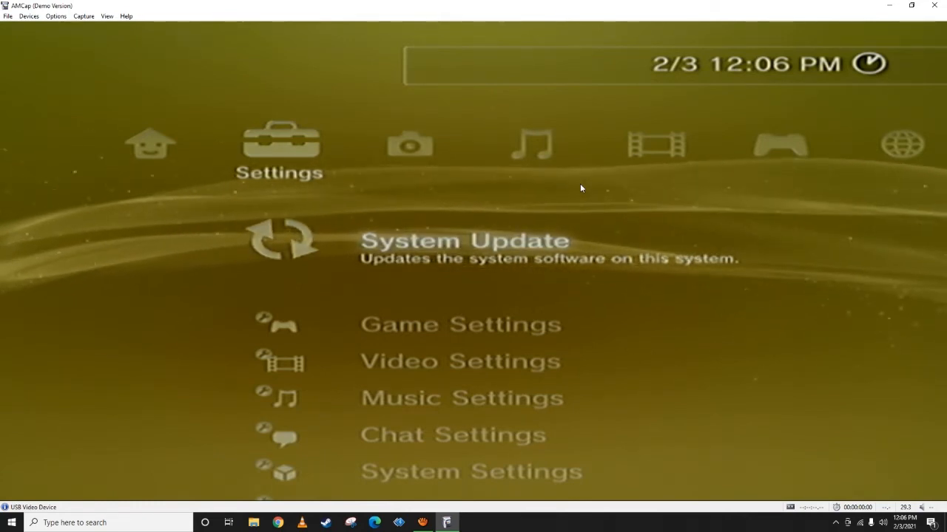
scroll(right, 3)
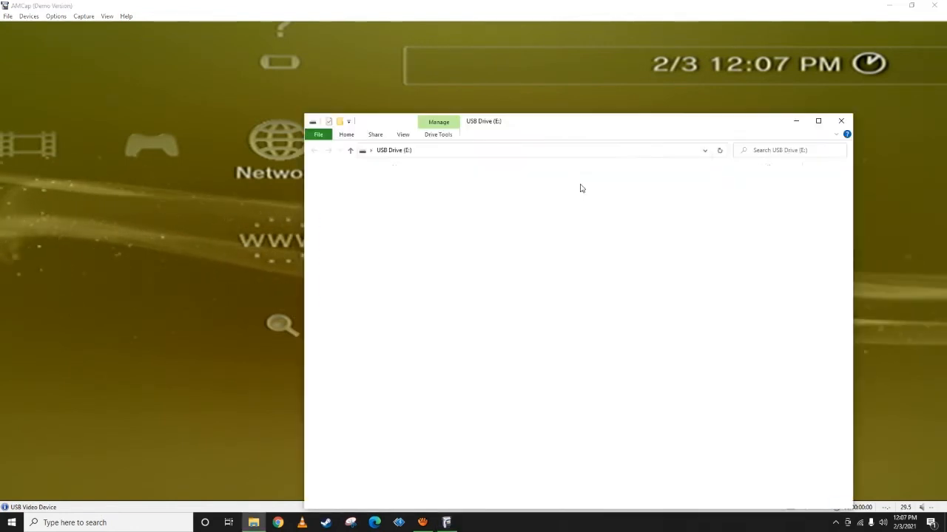
Step: Delete the PS3 folder from the USB drive, leaving the drive empty
right_click(580, 190)
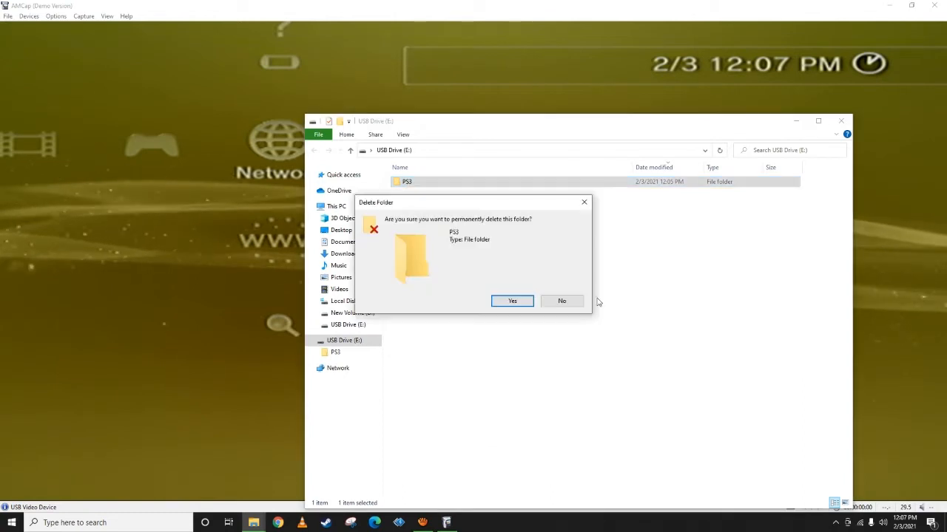
click(511, 301)
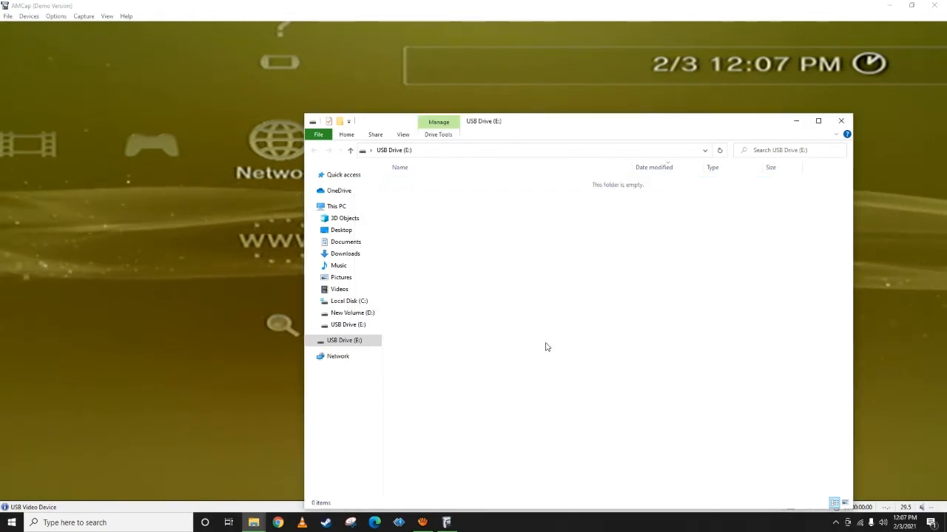
click(840, 122)
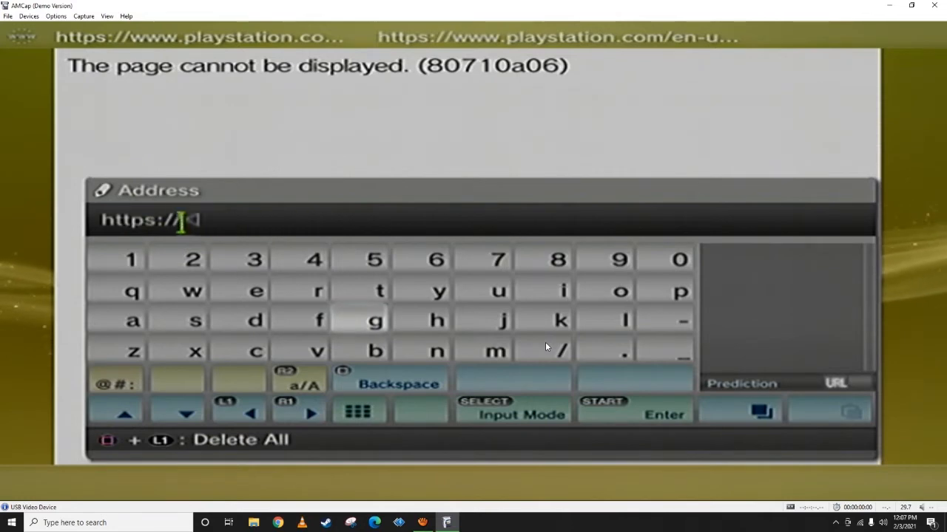
click(192, 290)
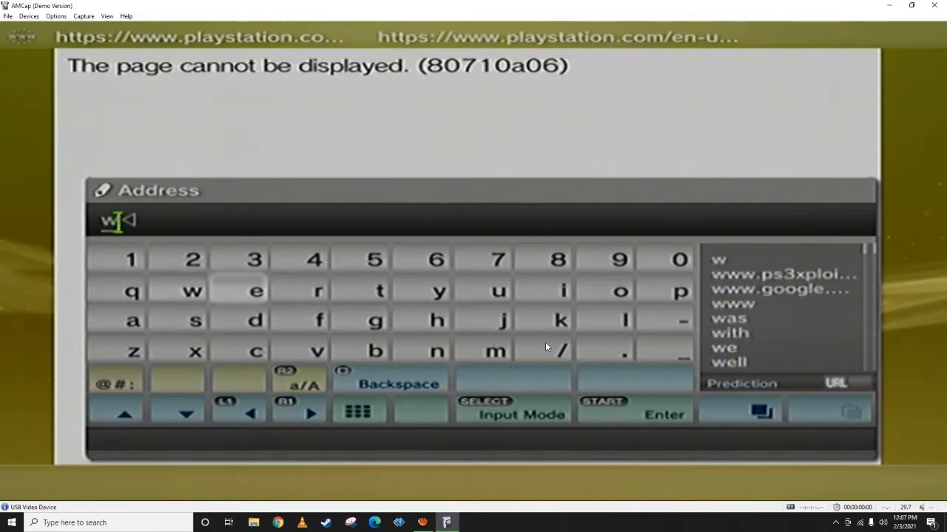
click(783, 261)
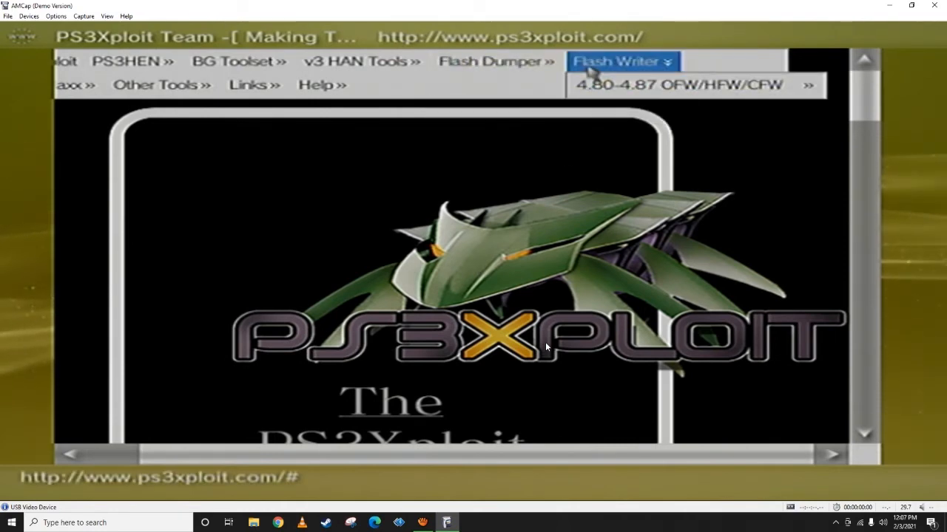
mouse_move(692, 85)
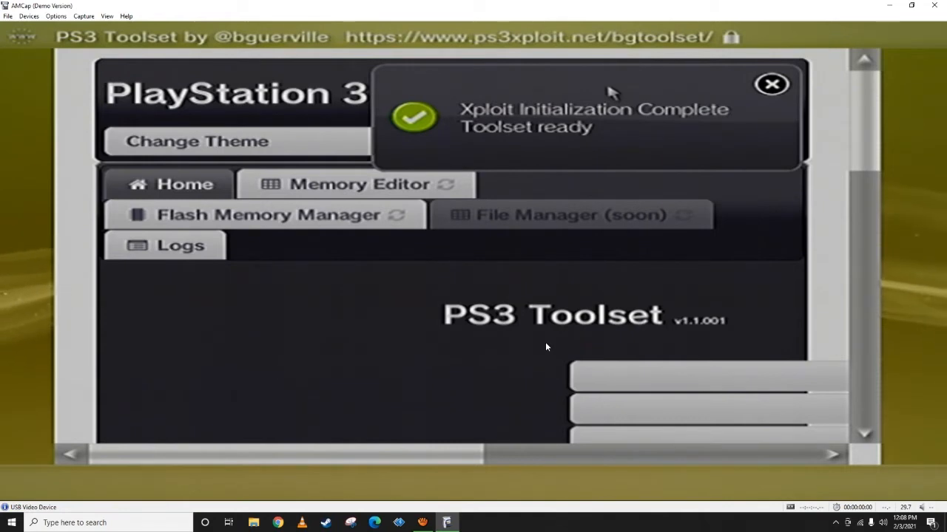
Step: Dismiss the ready notice and open Flash Memory Manager showing NAND 256MB and IDPS
click(772, 83)
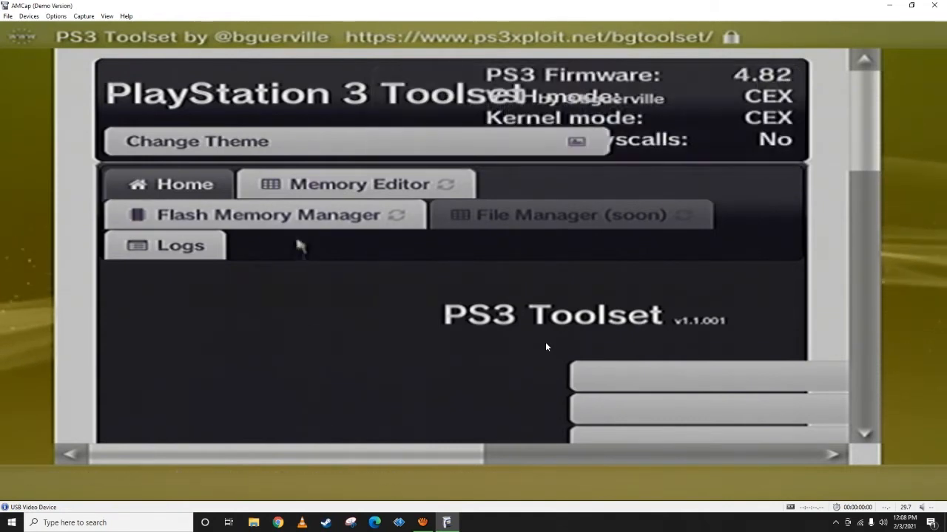
click(267, 214)
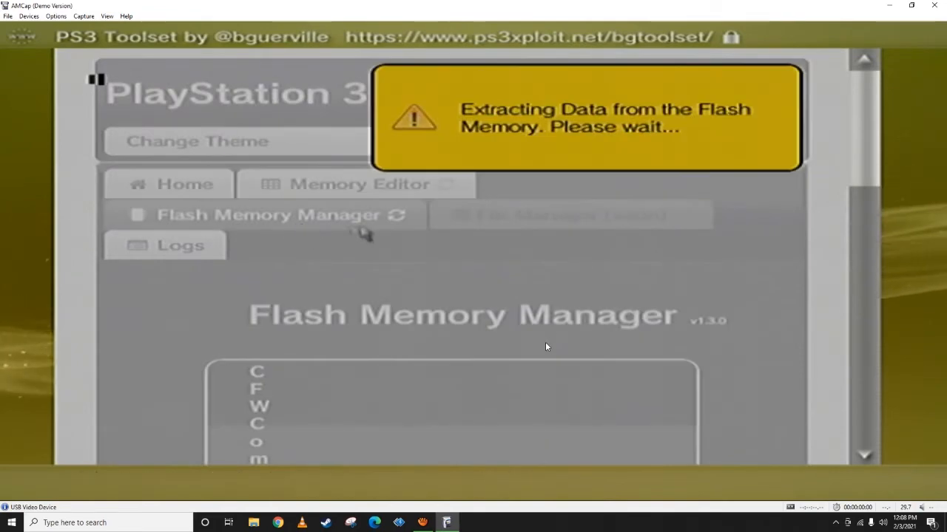
mouse_move(368, 233)
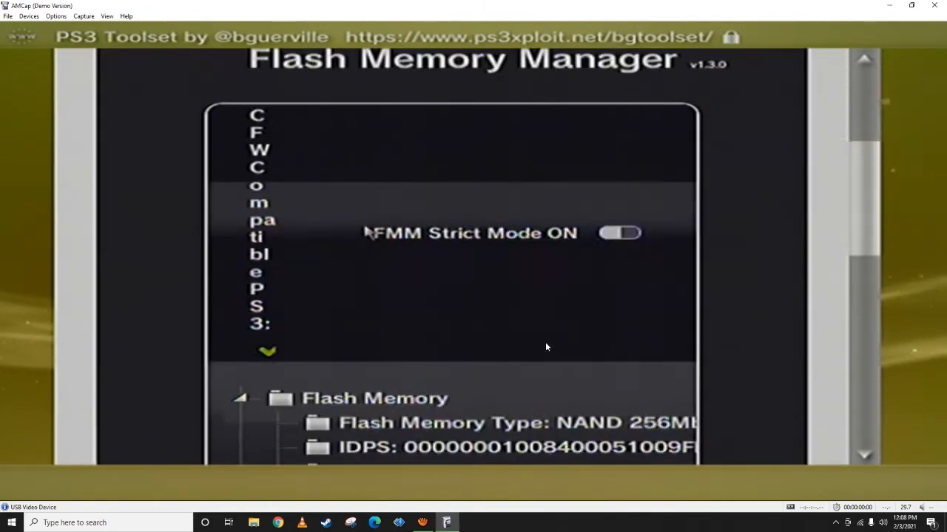
scroll(down, 3)
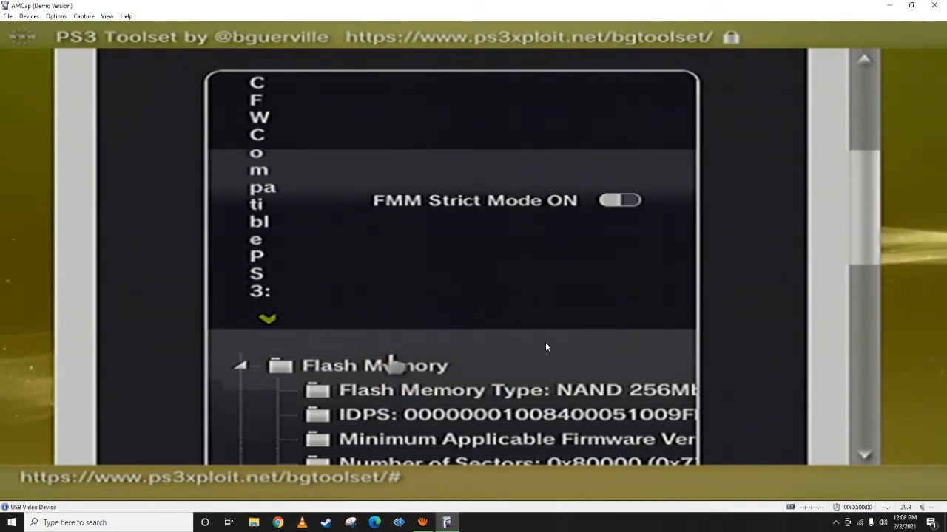
Step: Start dumping the NAND flash memory to dump.hex on the USB drive
right_click(372, 365)
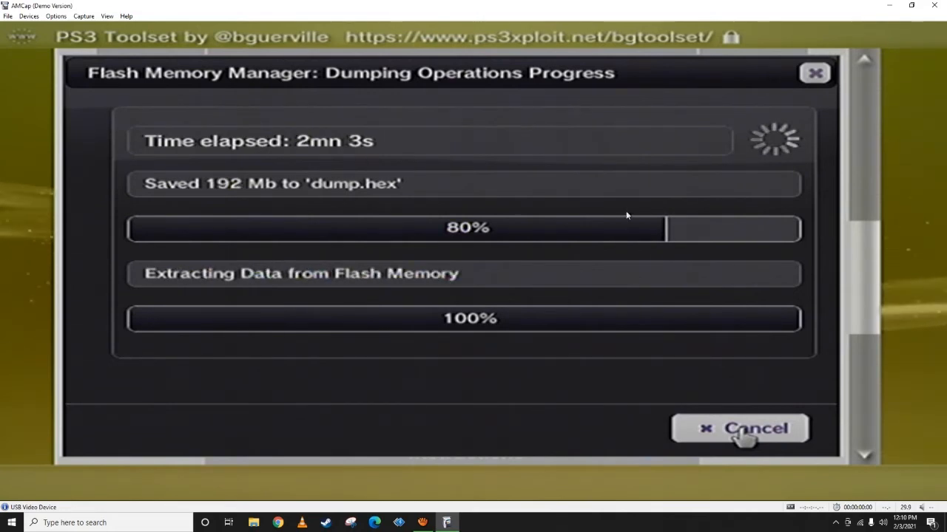
Step: Open the Latest Compiled Version folder, launch PS3DumpChecker and accept its terms
click(740, 428)
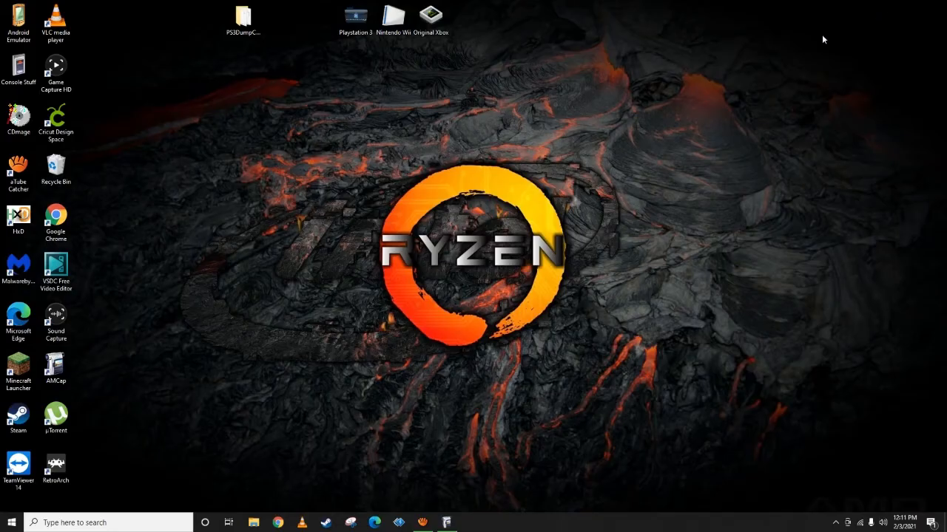
click(243, 18)
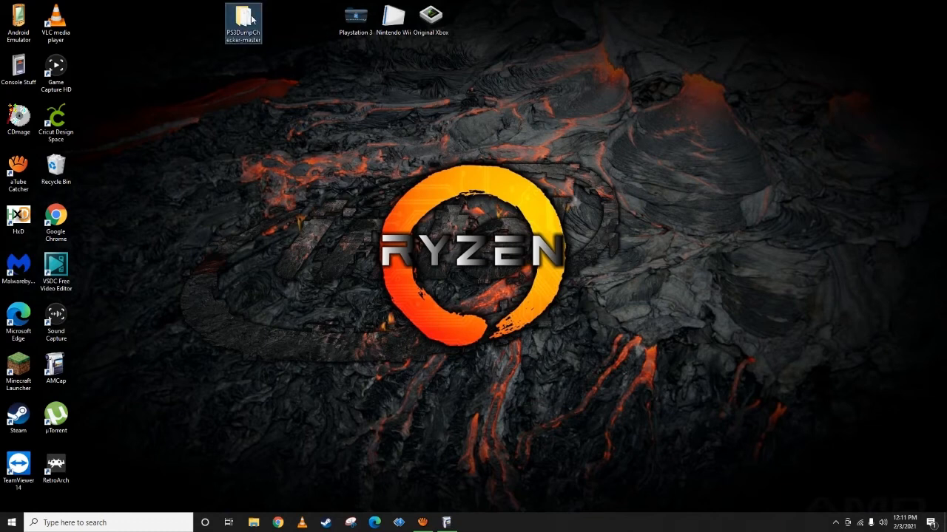
drag(242, 22, 393, 72)
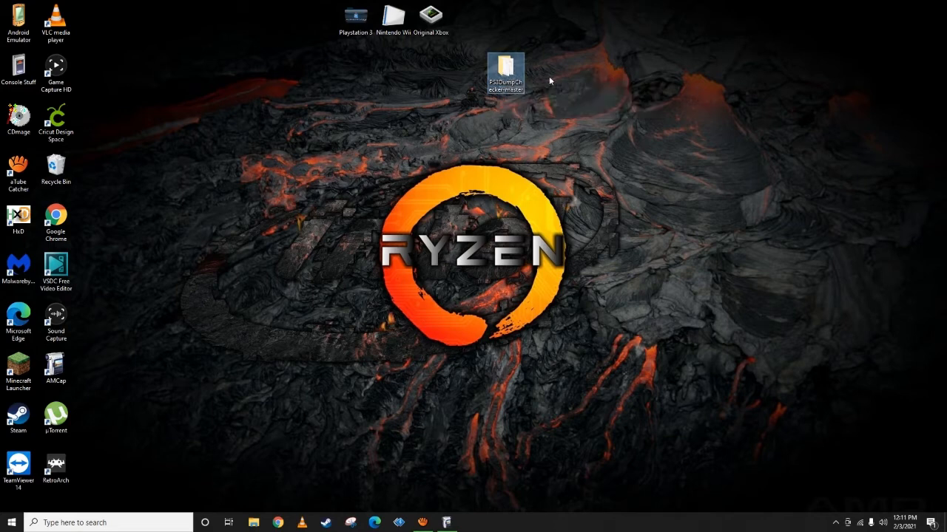
mouse_move(521, 179)
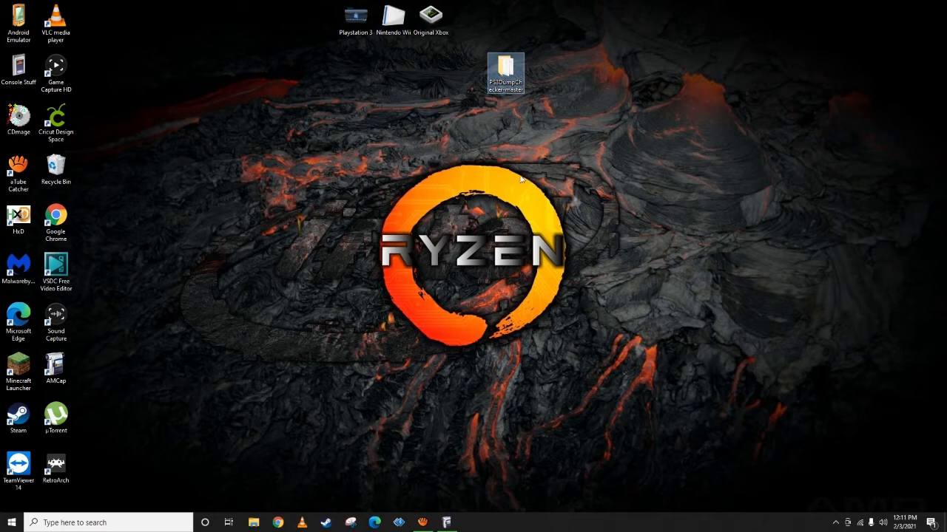
mouse_move(506, 71)
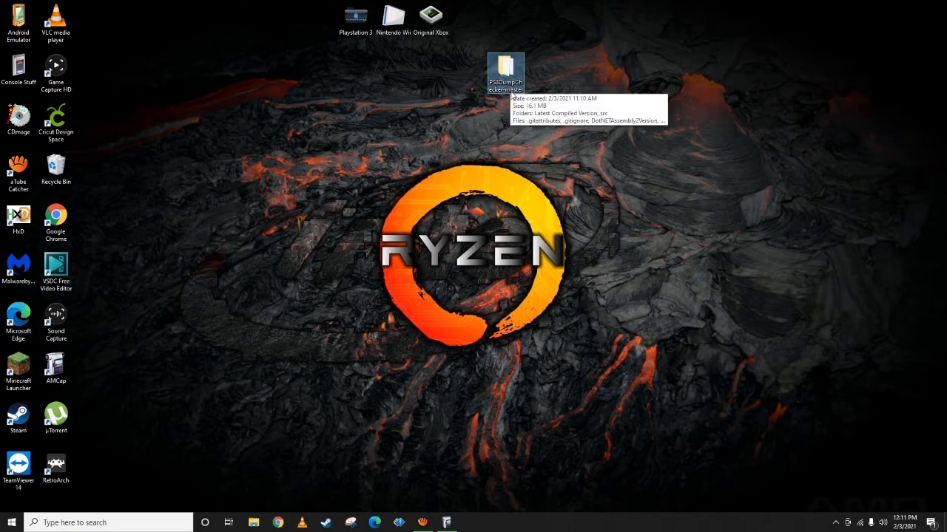
mouse_move(580, 138)
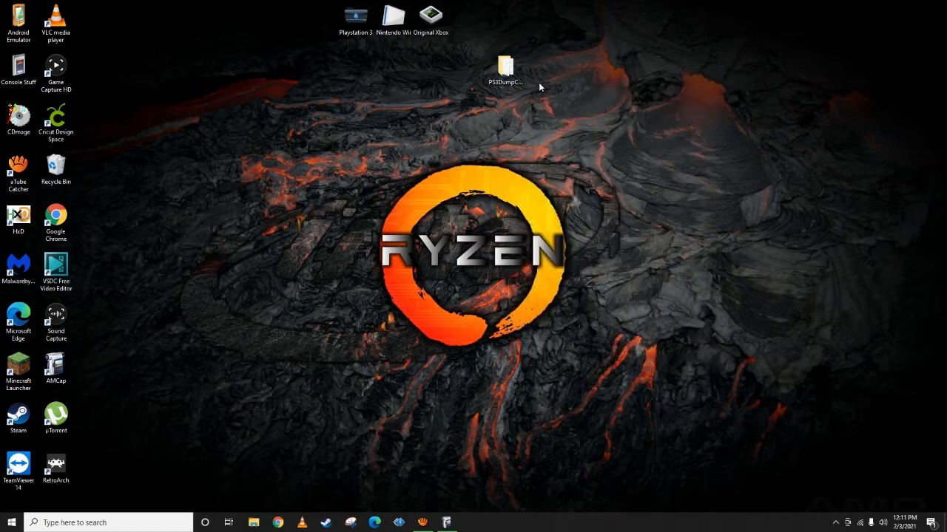
double_click(504, 66)
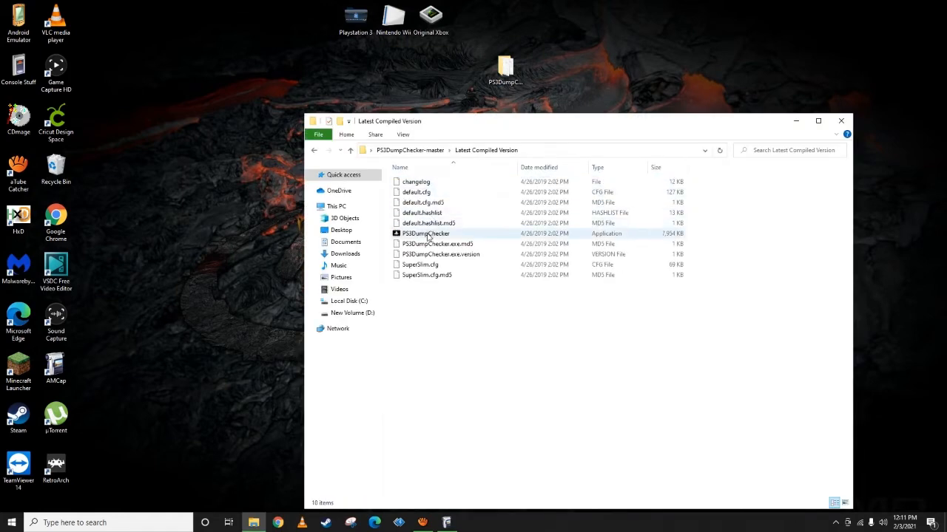
double_click(425, 234)
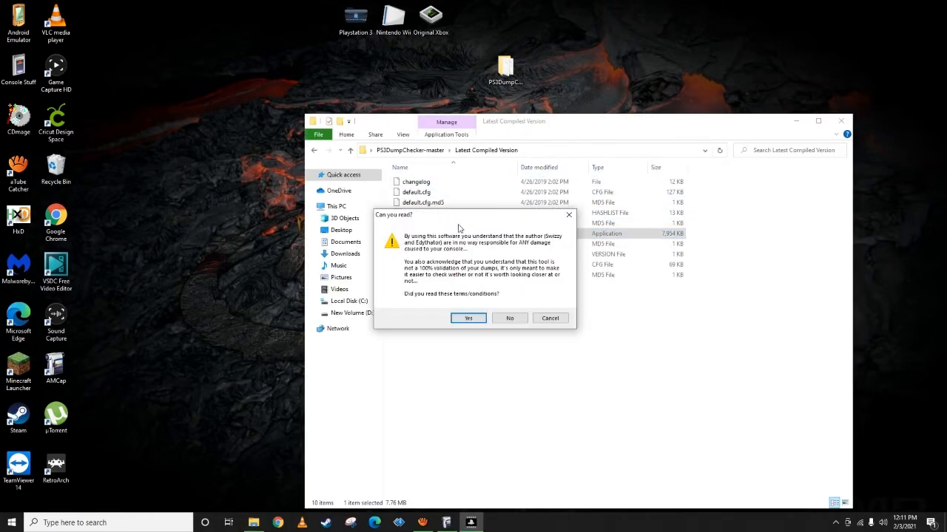
mouse_move(417, 302)
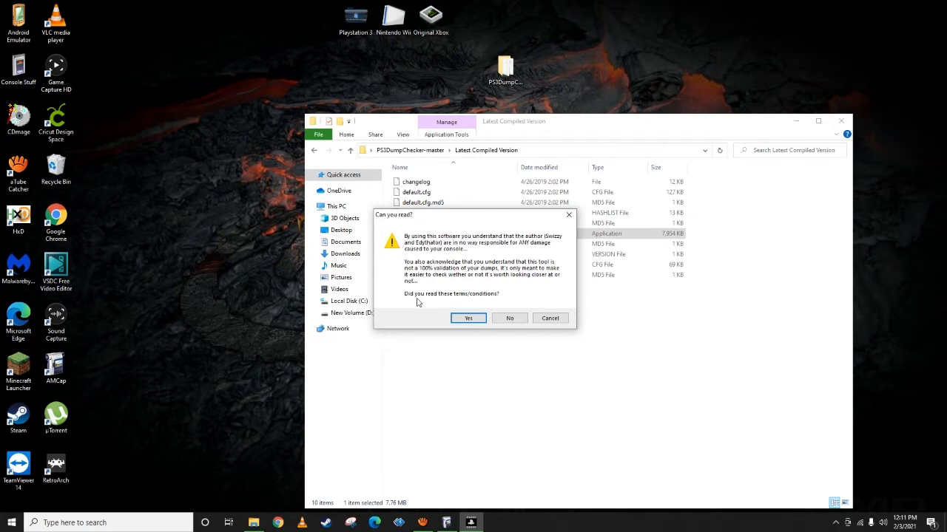
mouse_move(467, 318)
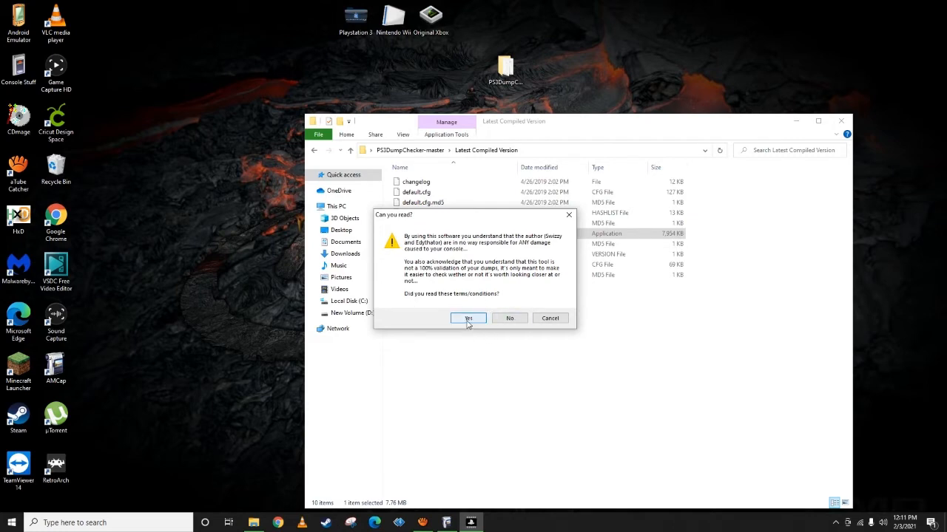
click(467, 318)
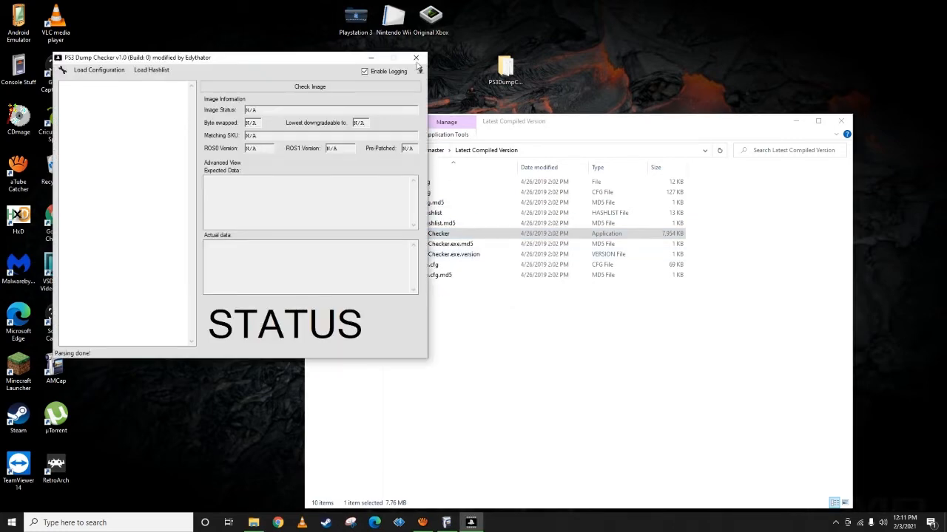
Step: Relaunch PS3DumpChecker with administrator rights
right_click(417, 234)
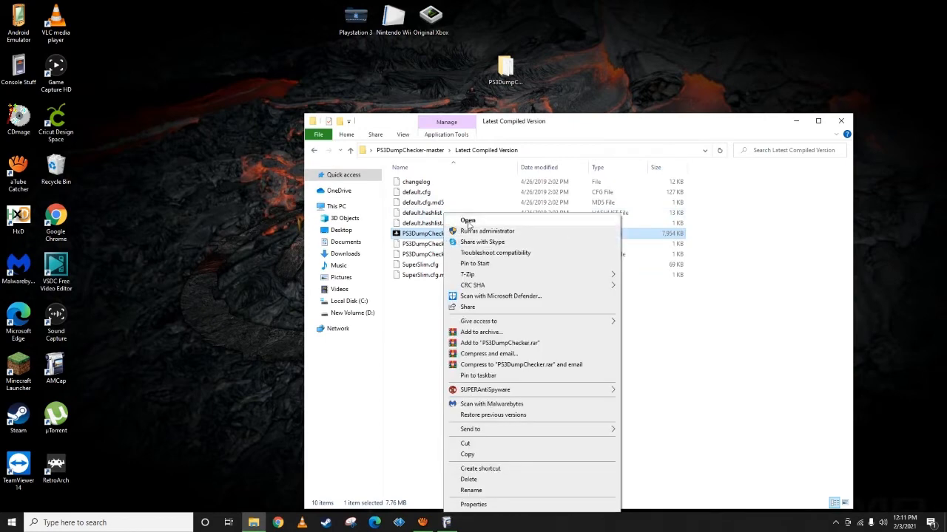
click(467, 220)
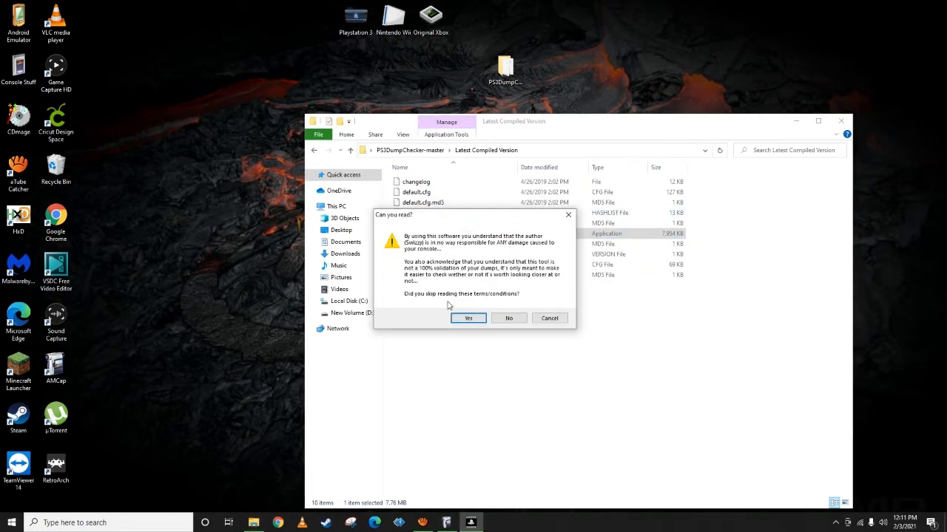
mouse_move(508, 318)
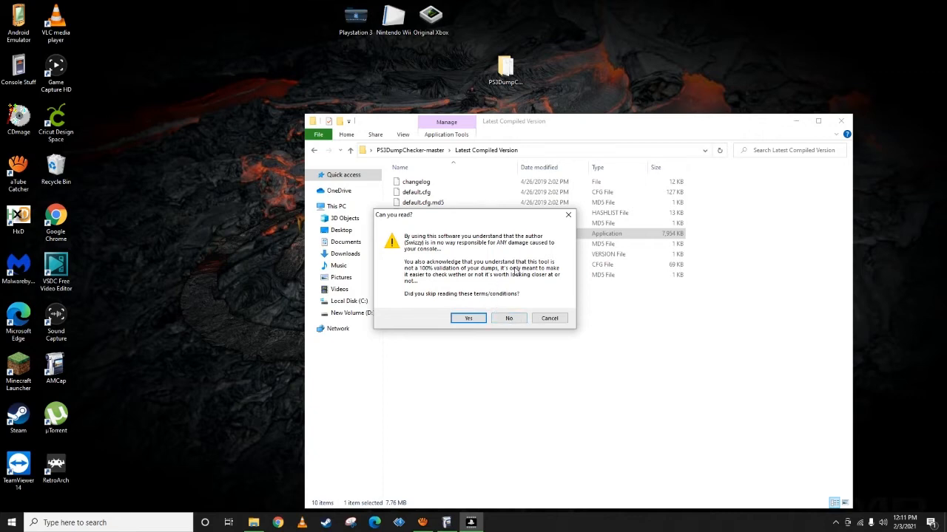
mouse_move(468, 279)
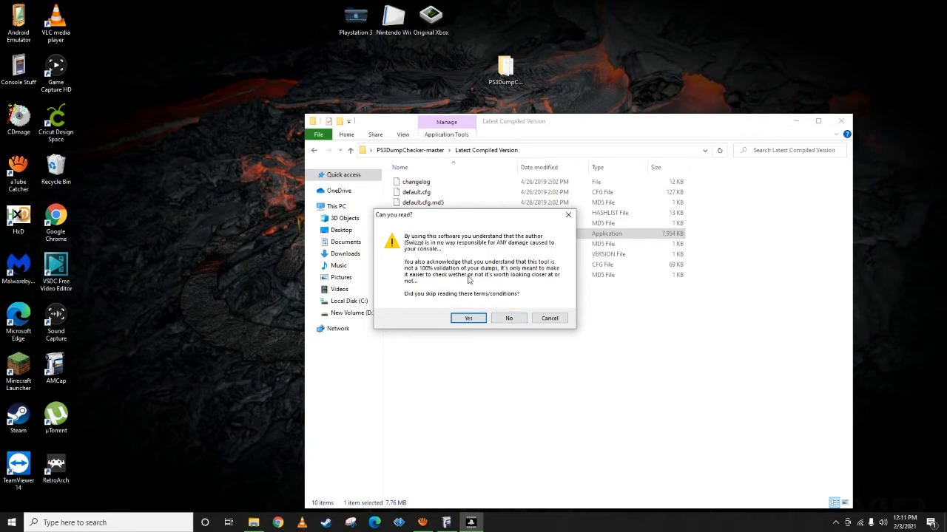
mouse_move(500, 303)
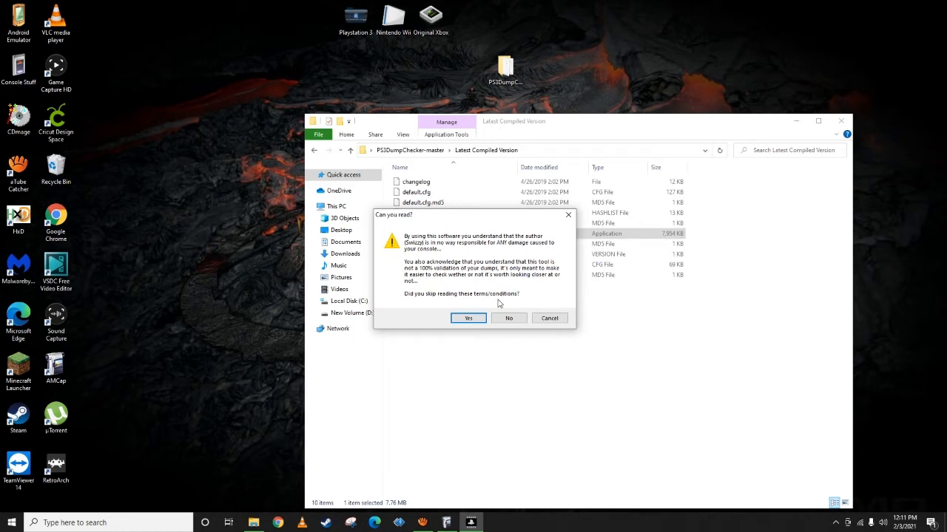
mouse_move(447, 302)
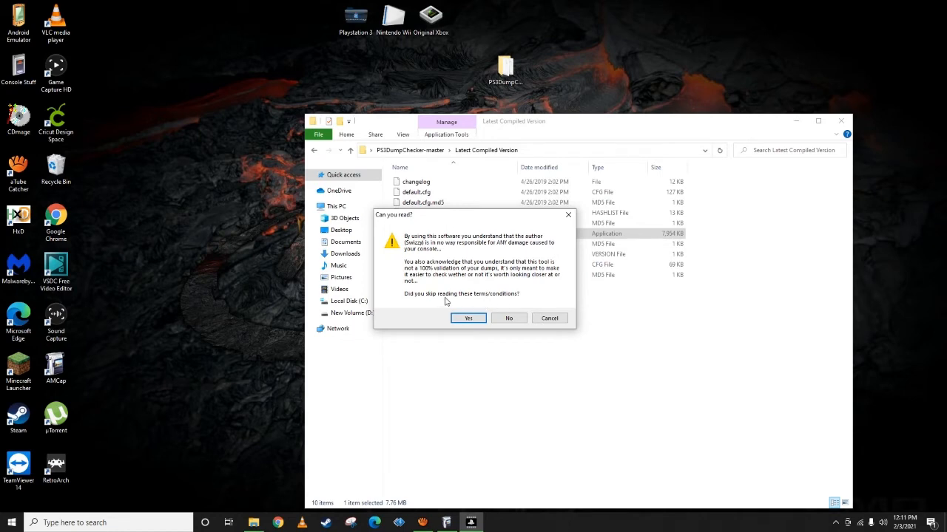
mouse_move(509, 317)
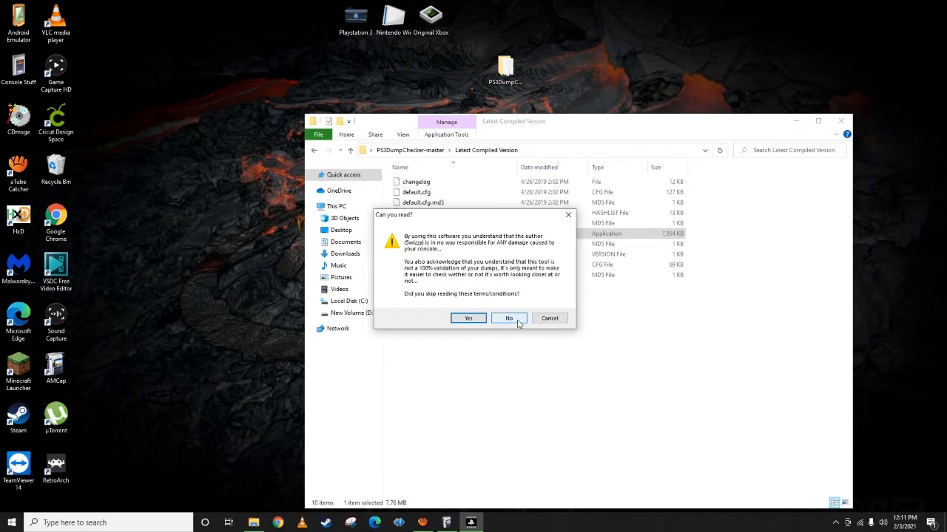
Step: Answer the terms question and close the finished dump progress report
click(509, 318)
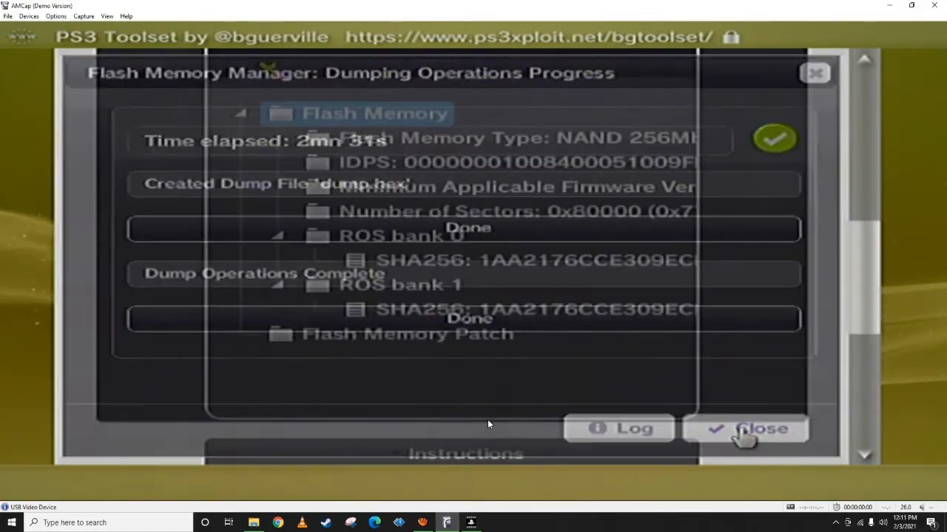
click(754, 429)
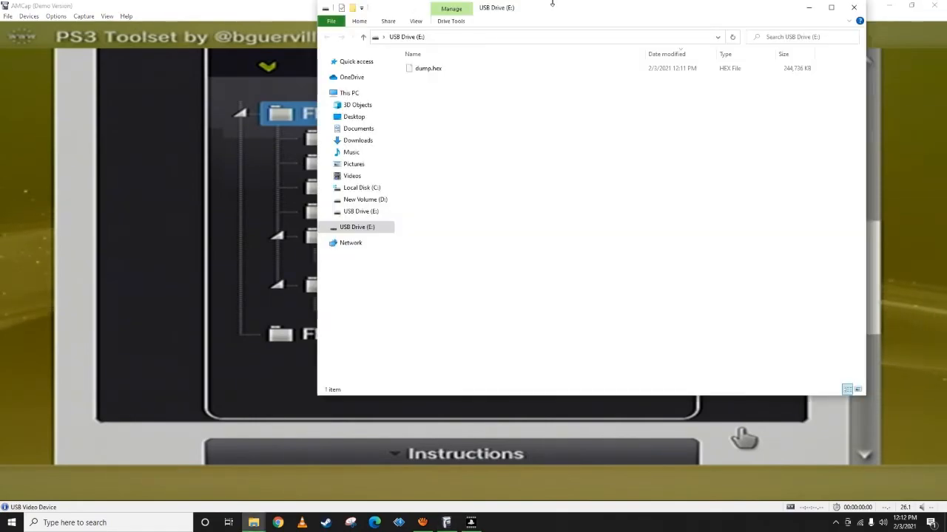
Step: Show the USB drive contents and start checking dump.hex in PS3 Dump Checker
click(428, 68)
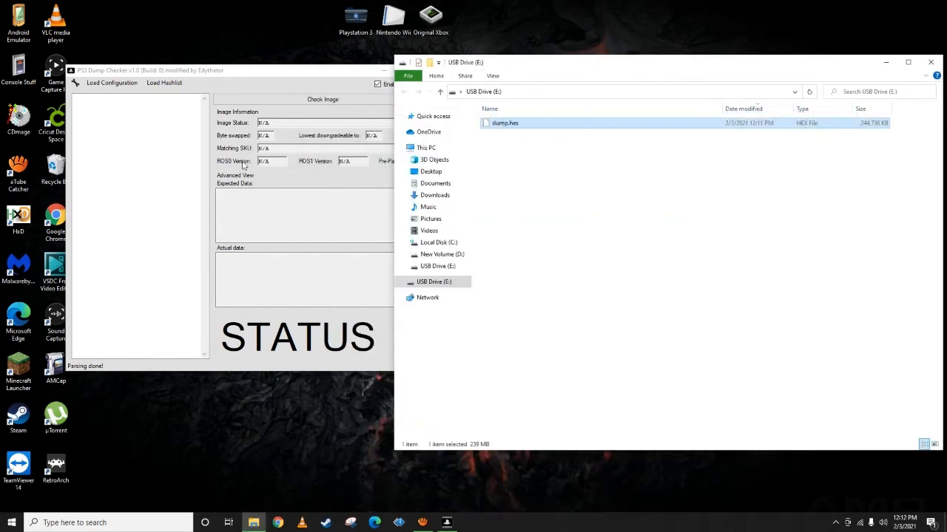
click(322, 99)
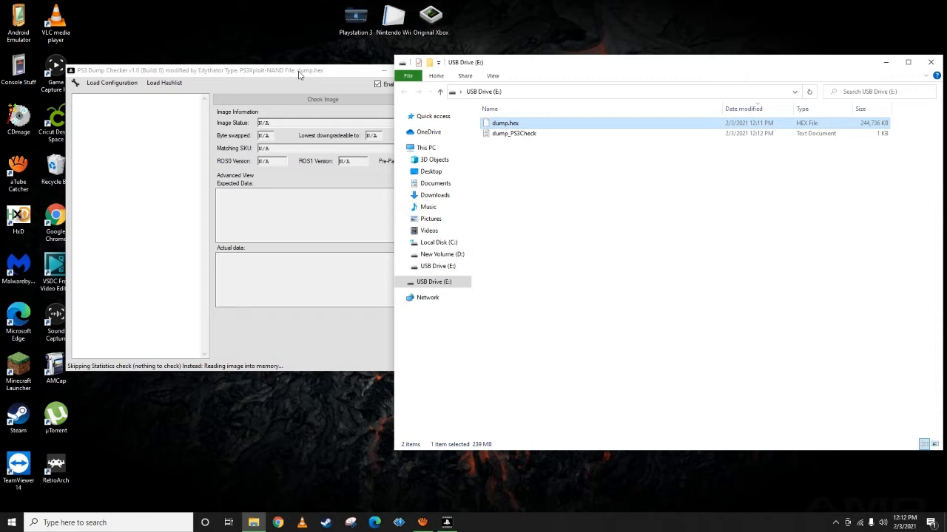
mouse_move(296, 77)
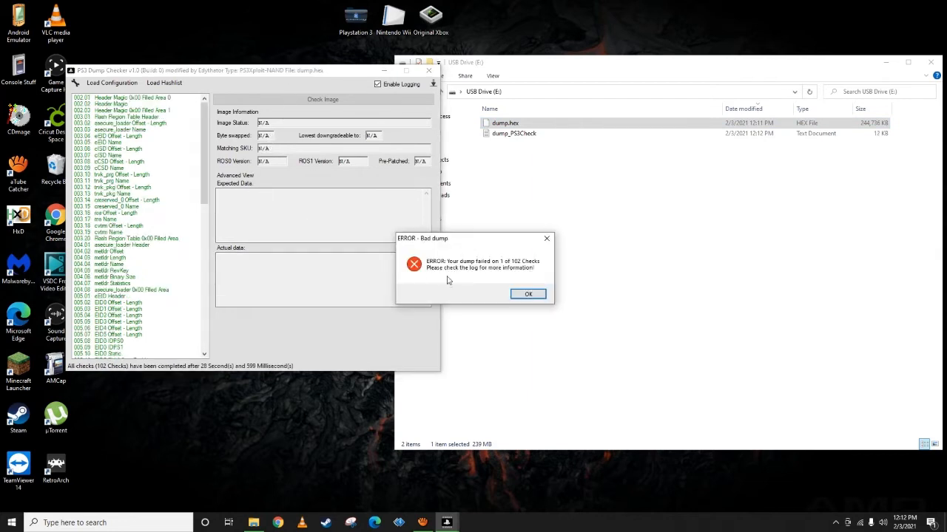
mouse_move(528, 293)
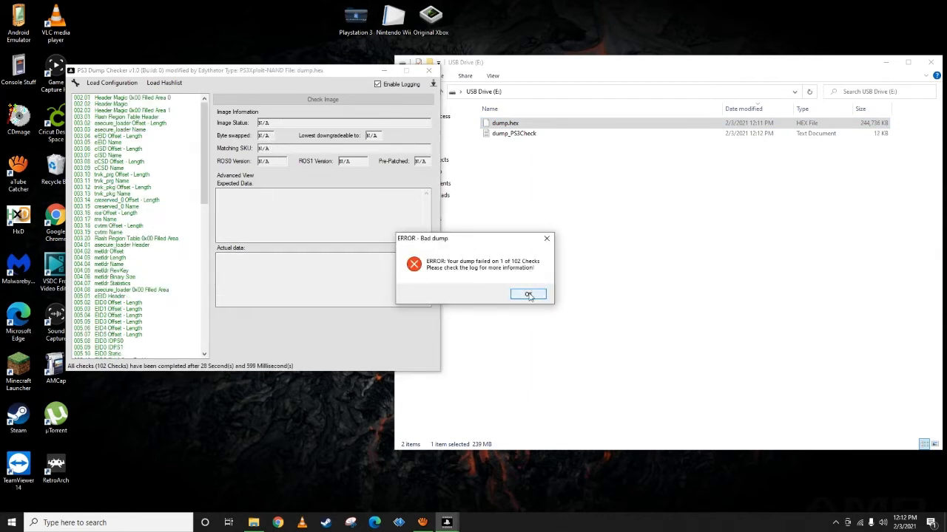
Step: Dismiss the bad-dump error and scroll the log to the failed check's data
click(528, 295)
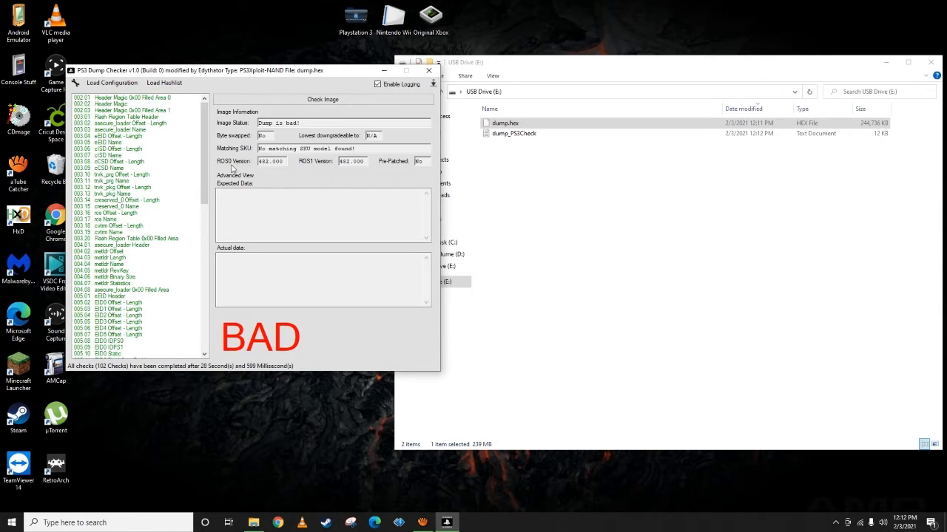
mouse_move(349, 163)
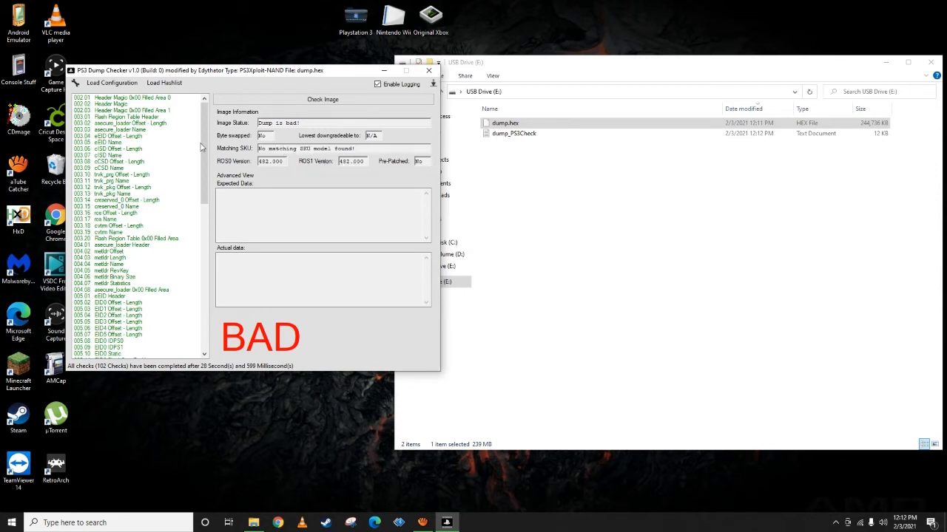
scroll(down, 3)
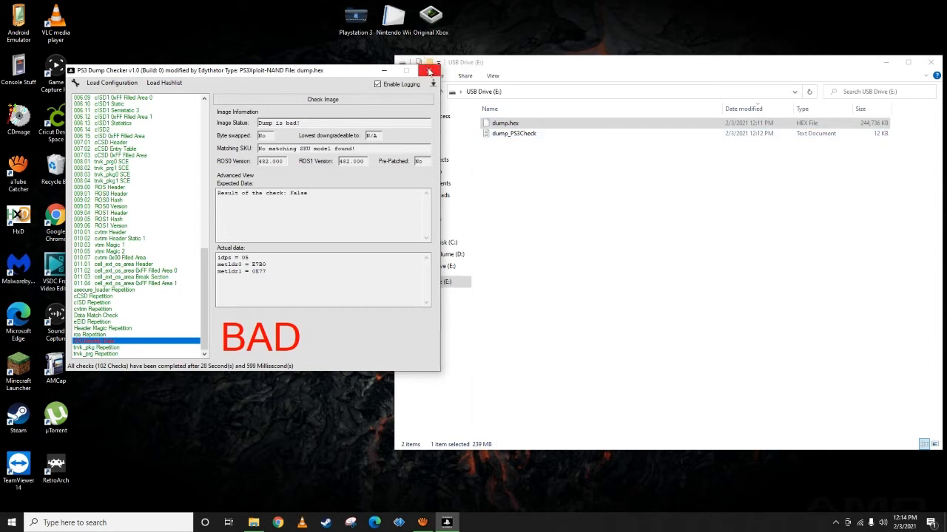
Step: Close the checker and USB drive windows and reopen the AMCap PS3 capture
click(429, 71)
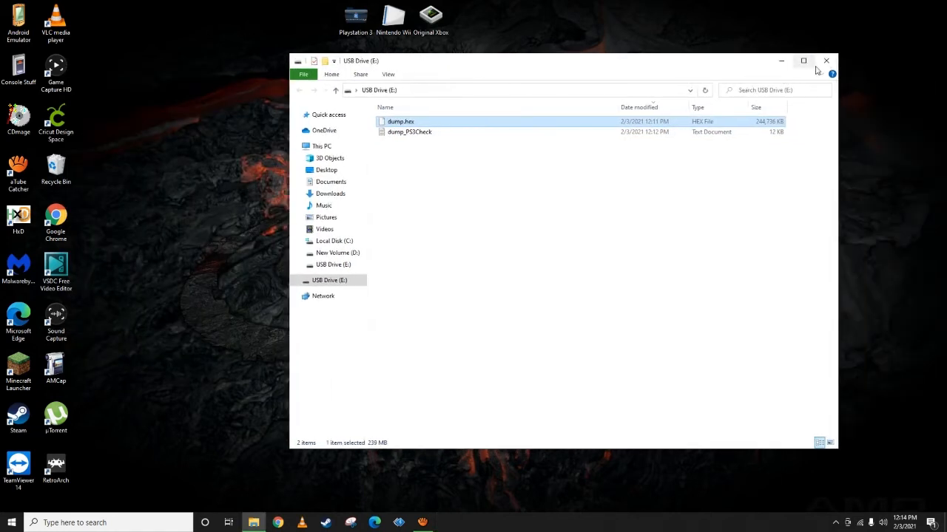
mouse_move(826, 61)
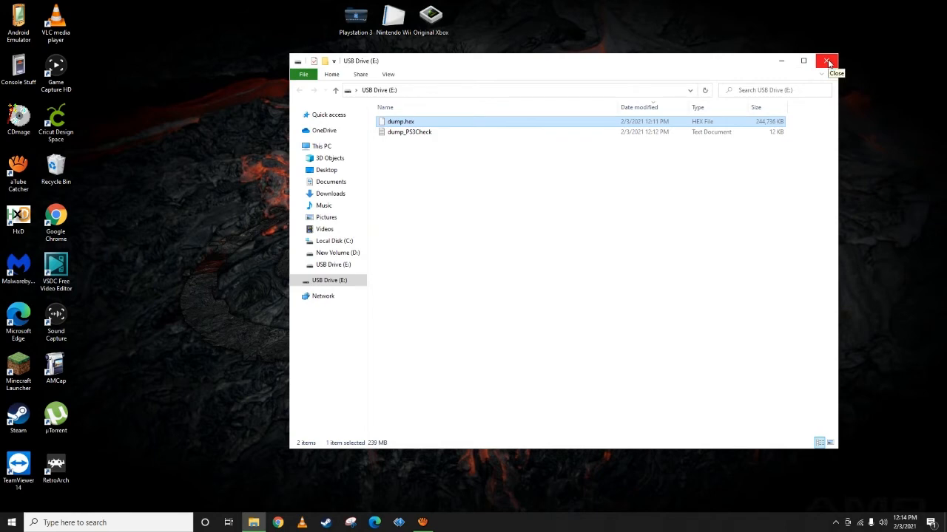
click(828, 61)
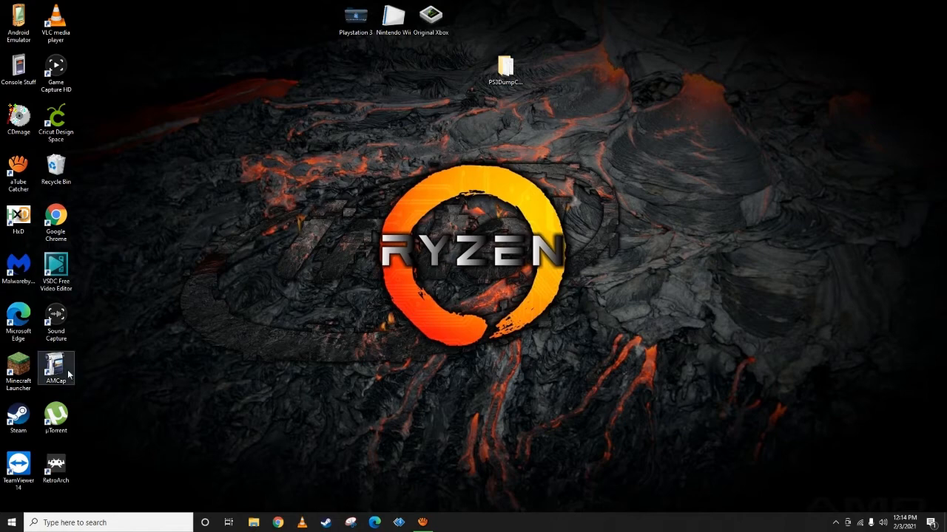
double_click(56, 368)
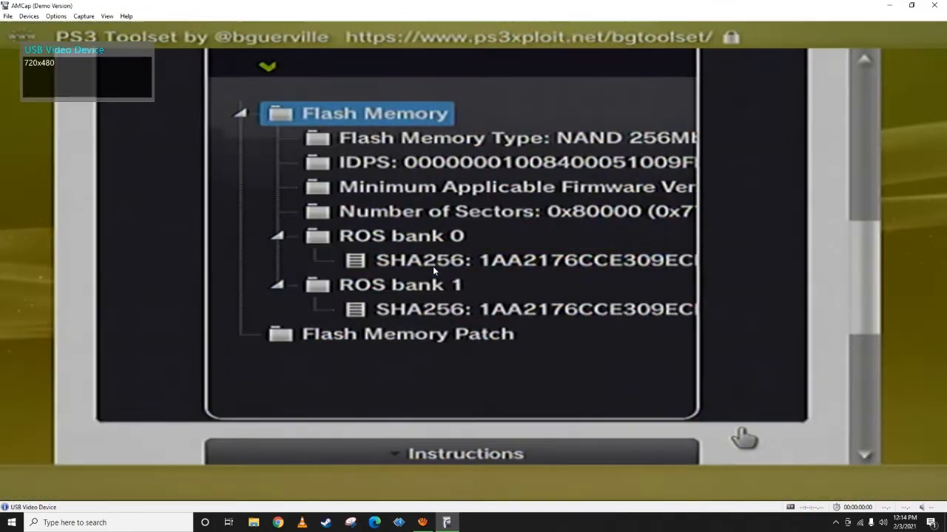
scroll(down, 3)
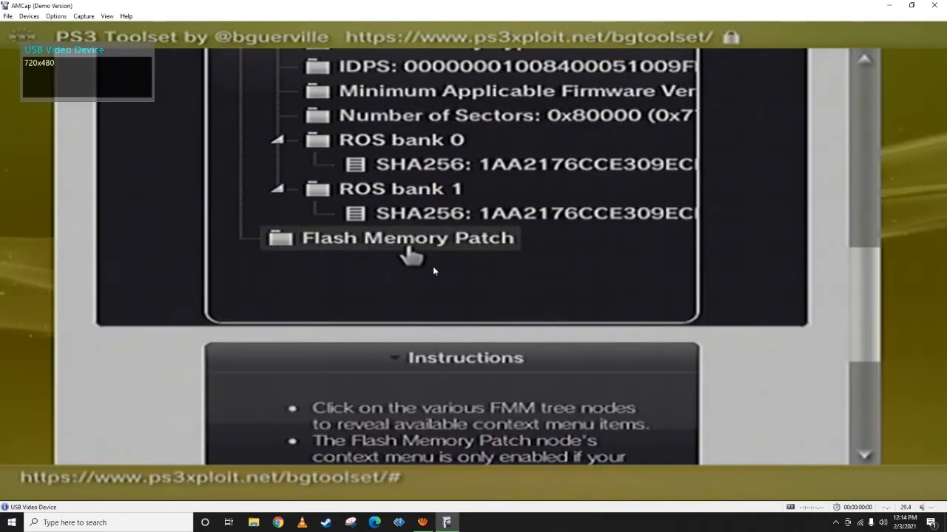
Step: Download, load and validate the nofsm_patch_482.bin flash memory patch
click(405, 237)
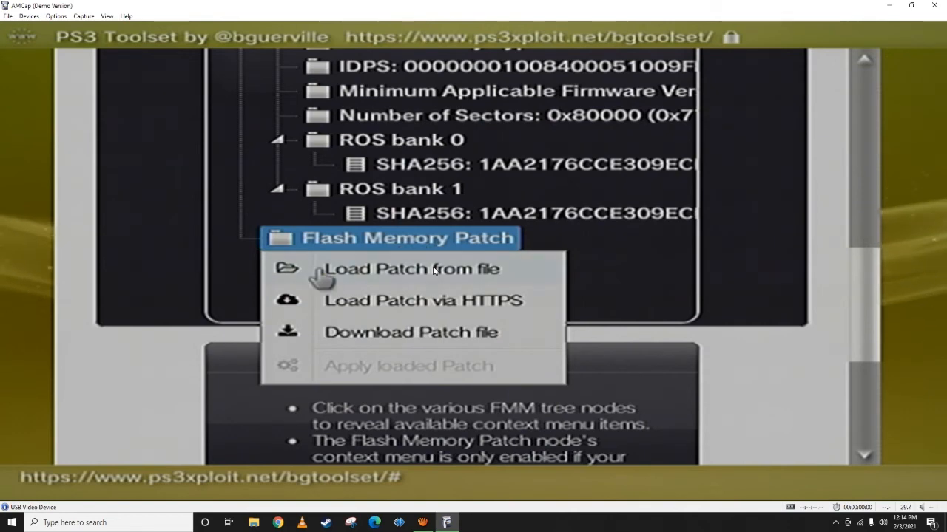
mouse_move(323, 306)
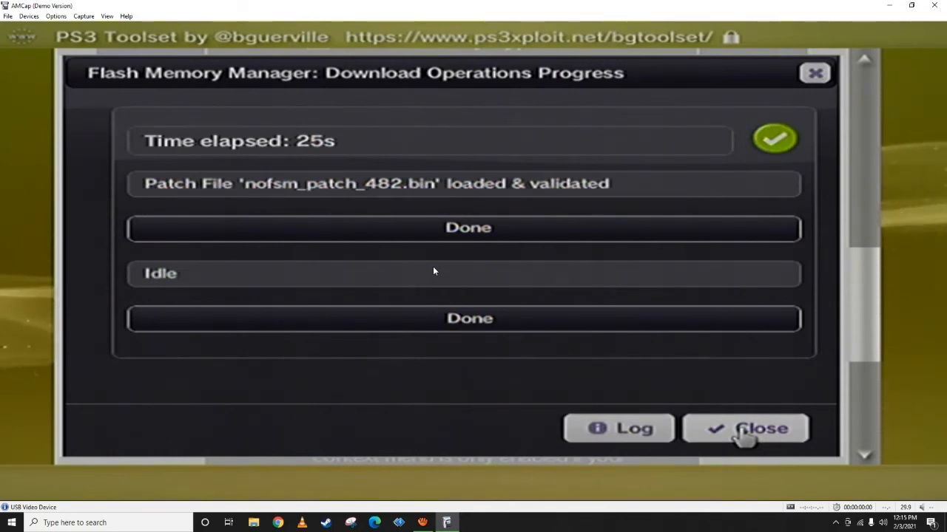
Step: Apply the loaded patch to flash memory, confirm it, and dismiss the 'Patch applied successfully' results
click(746, 429)
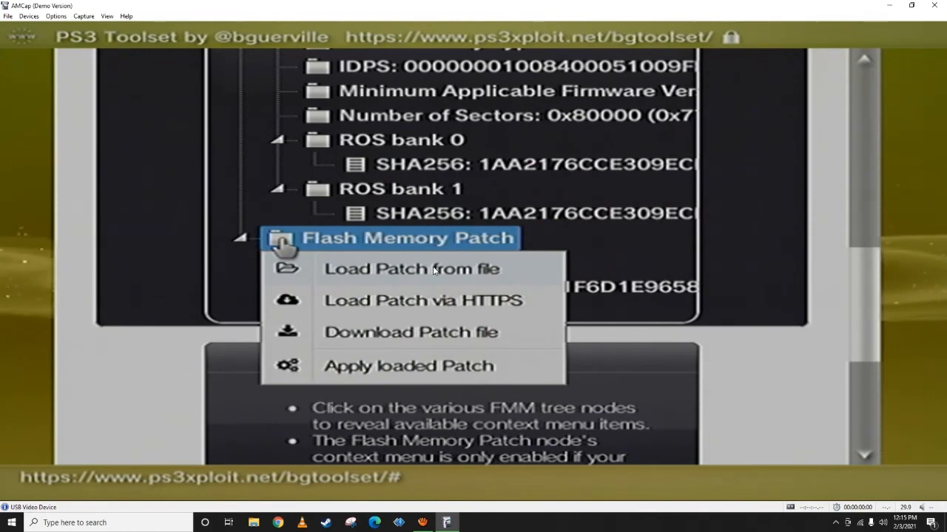
scroll(up, 3)
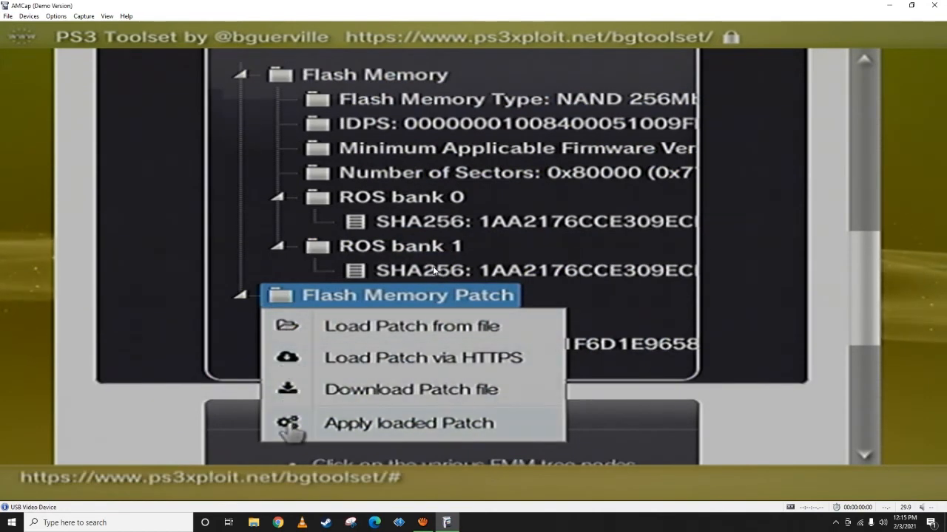
click(409, 423)
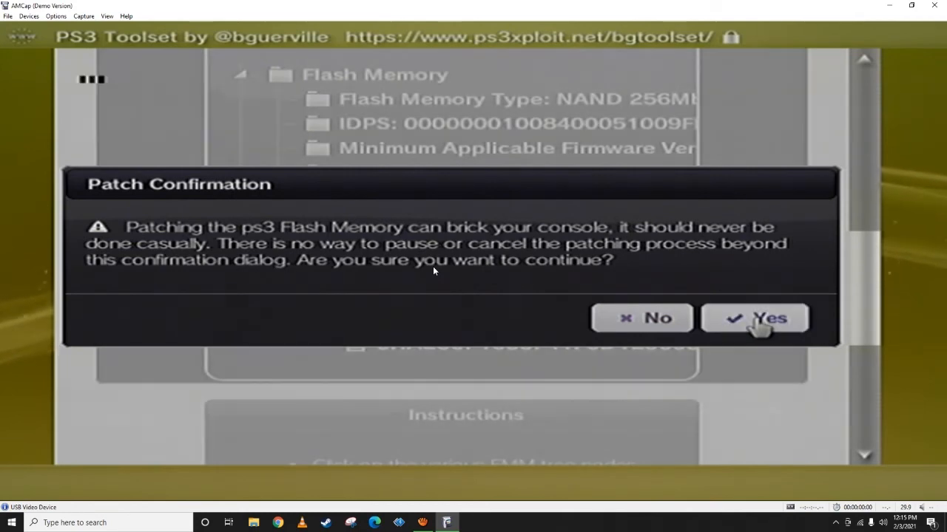
click(754, 318)
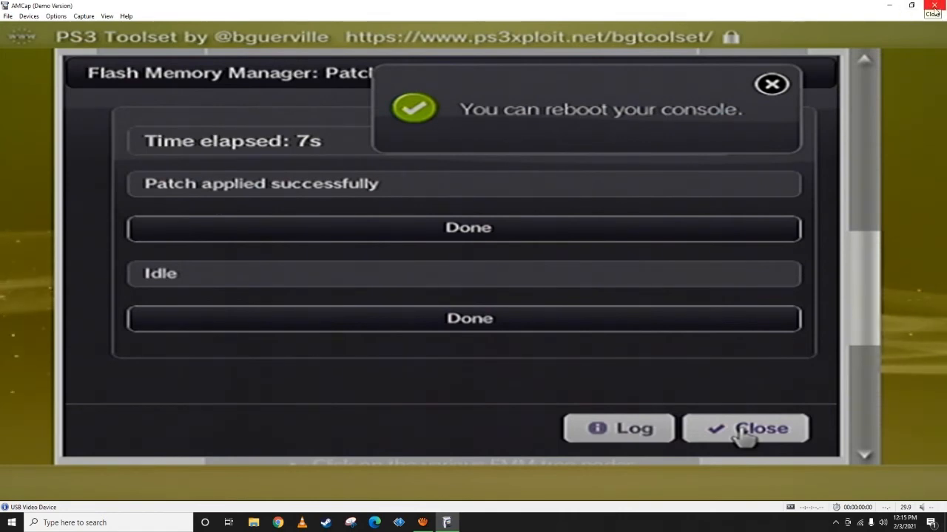
click(746, 429)
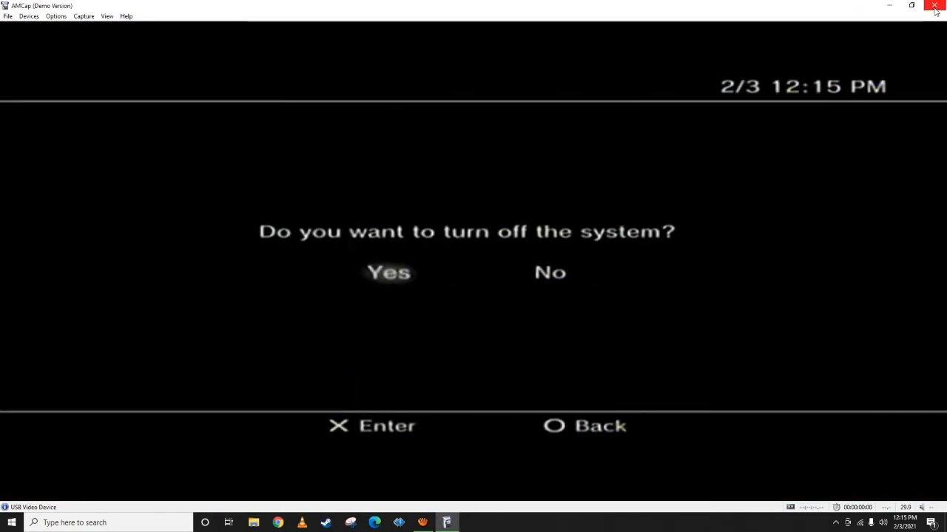
Step: Delete dump.hex and dump_PS3Check from the USB drive, leaving it empty
click(933, 6)
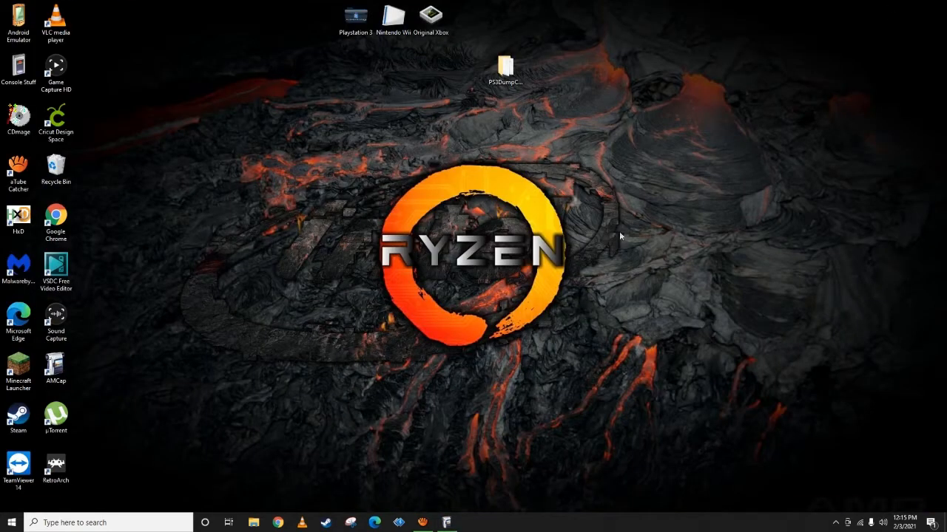
click(254, 524)
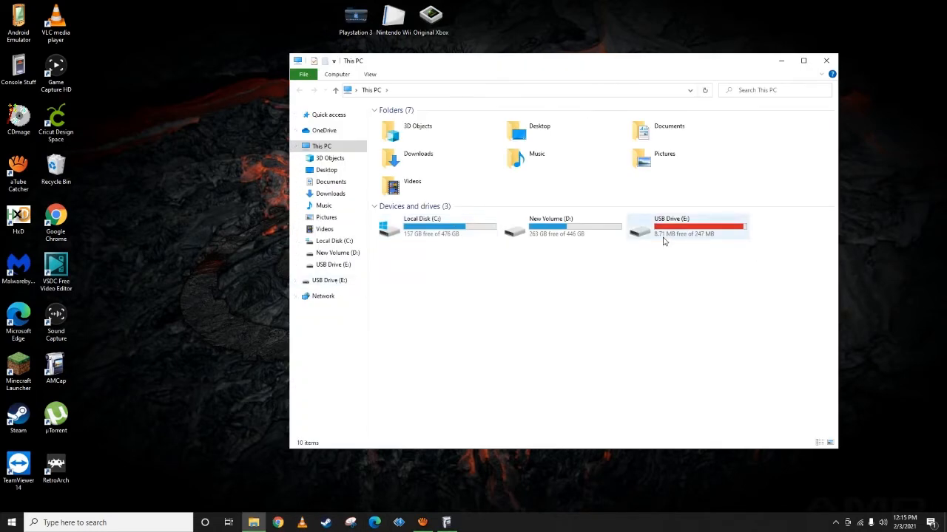
click(686, 227)
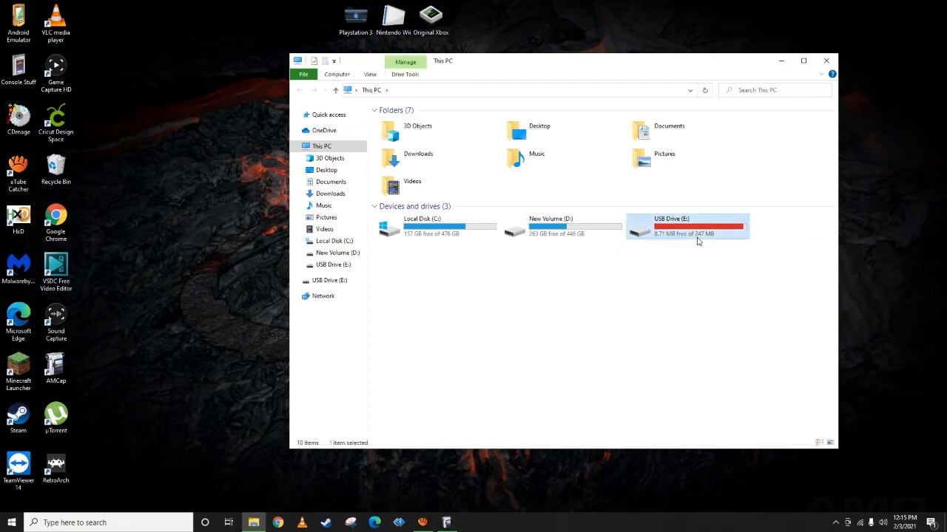
double_click(687, 226)
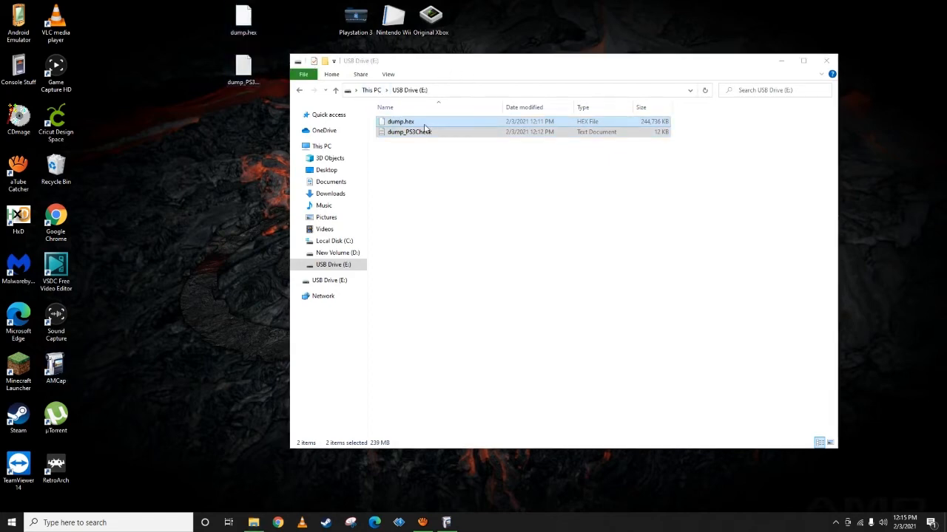
right_click(408, 130)
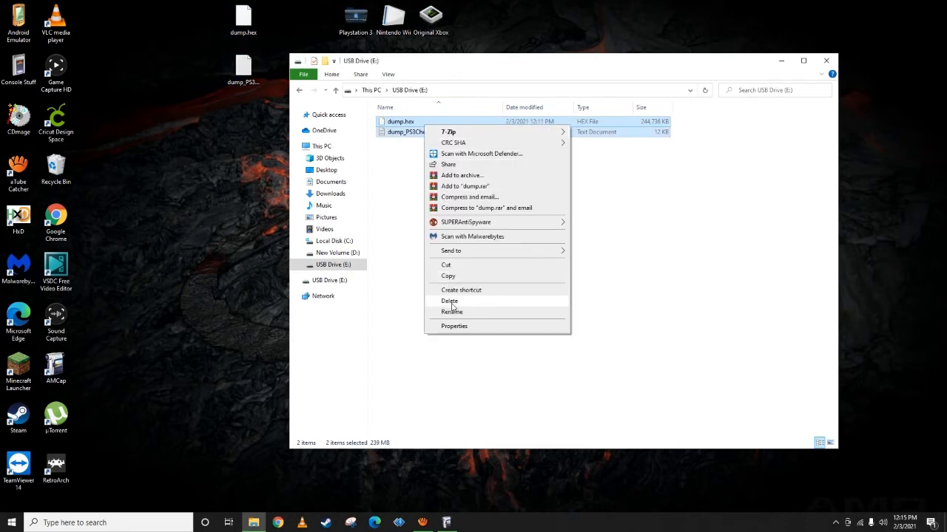
click(450, 302)
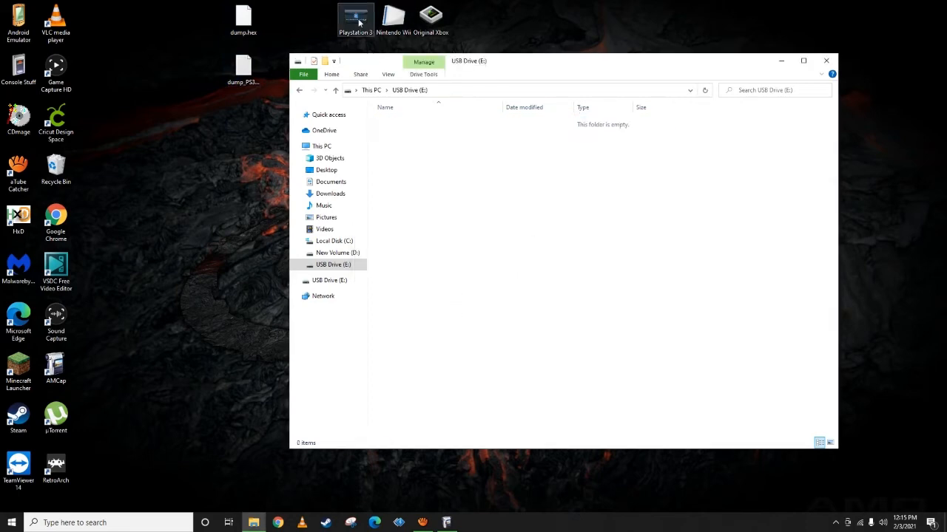
Step: Browse the desktop Playstation 3 > Firmware > CFW > 4.82.1 LITE folder
right_click(355, 18)
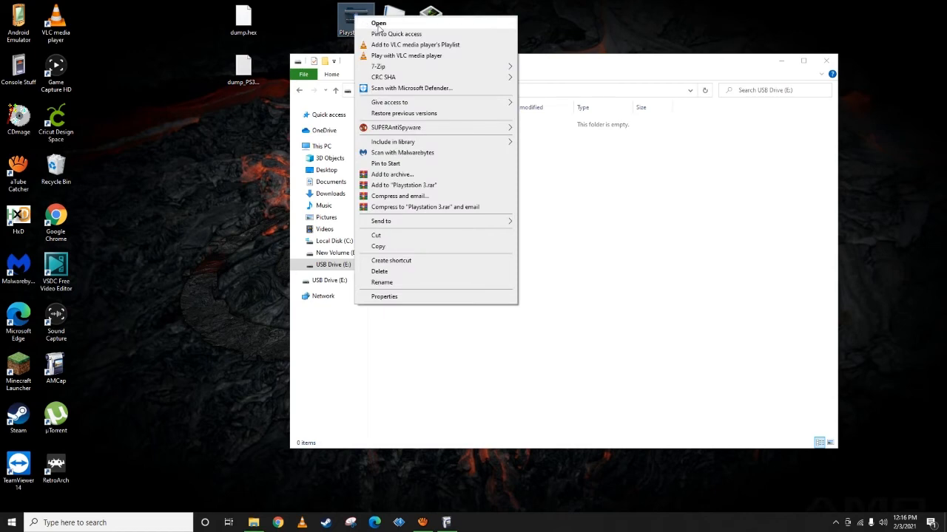
click(379, 24)
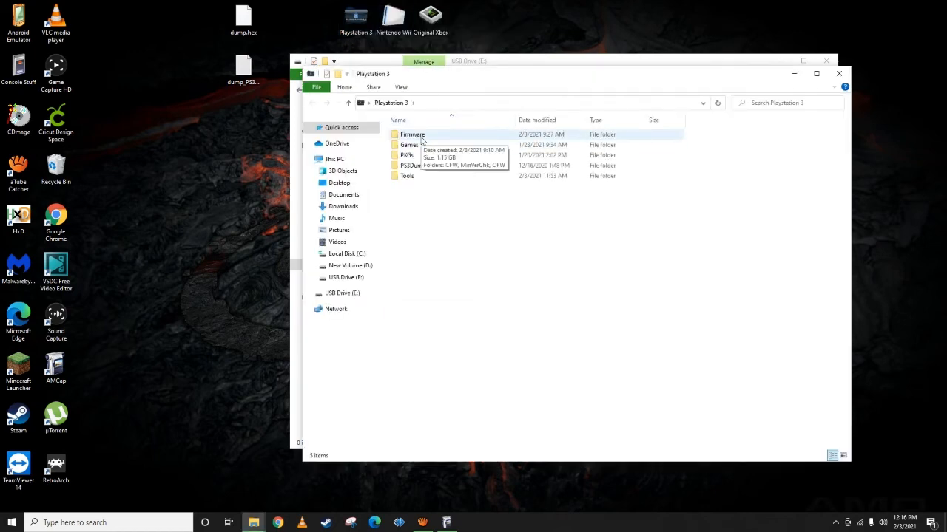
double_click(411, 134)
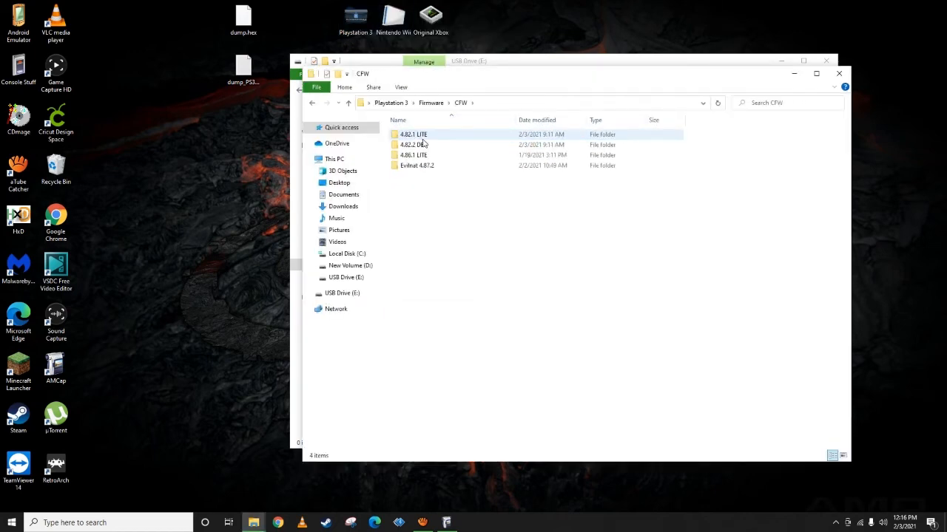
double_click(412, 133)
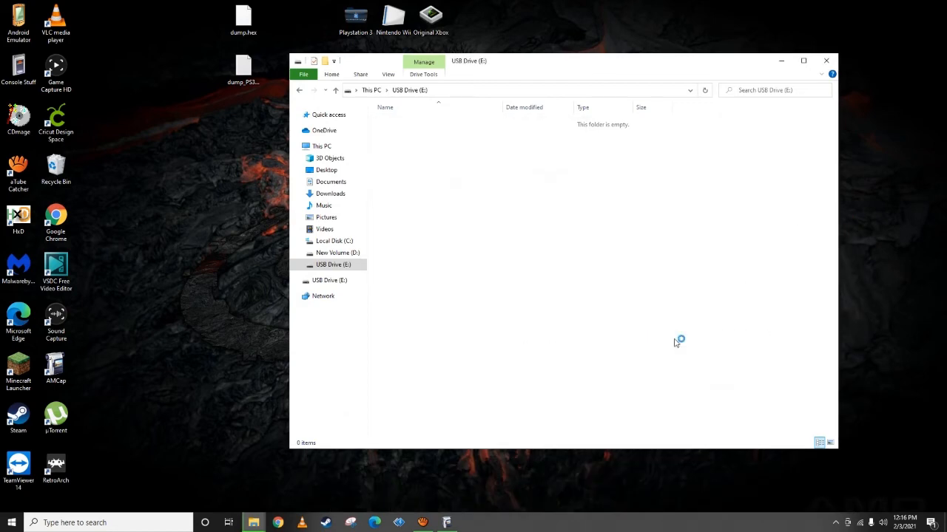
Step: Create UPDATE and PS3 folders on the USB drive, with UPDATE inside PS3
text(UPDATE)
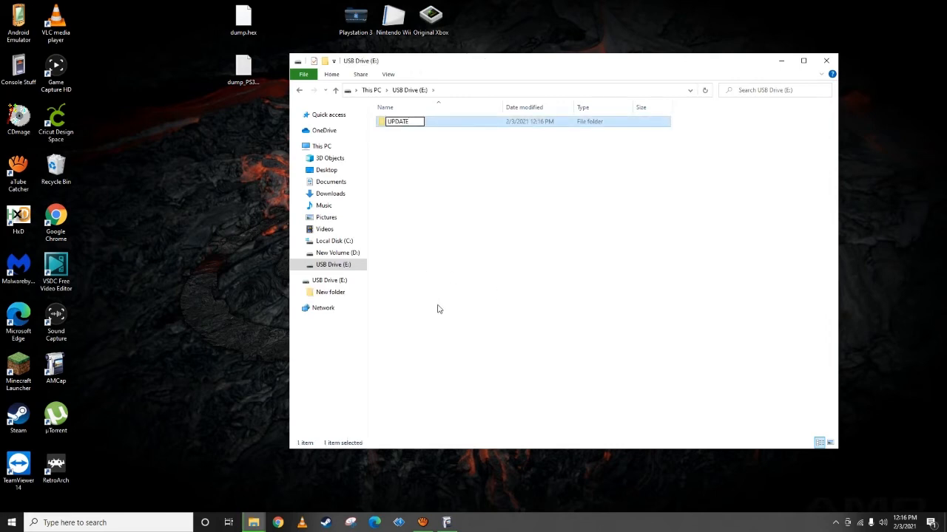
right_click(451, 240)
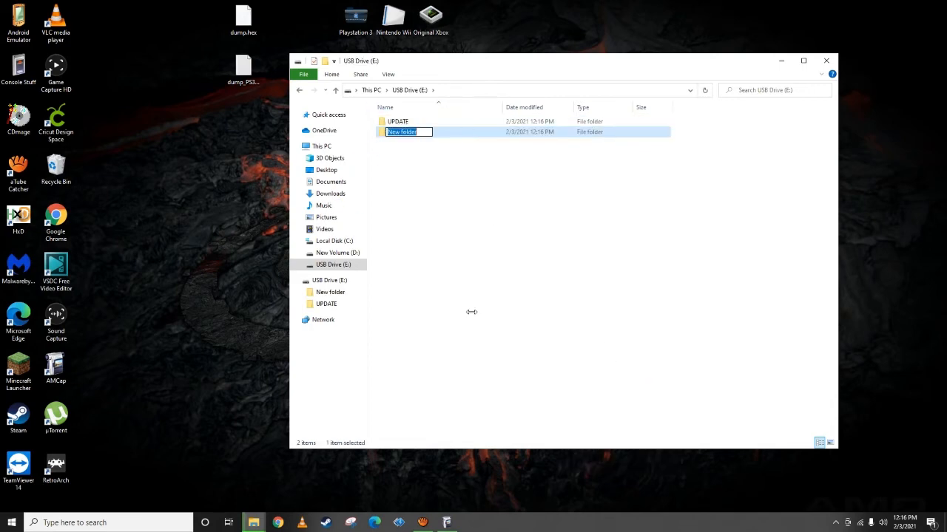
text(PS3)
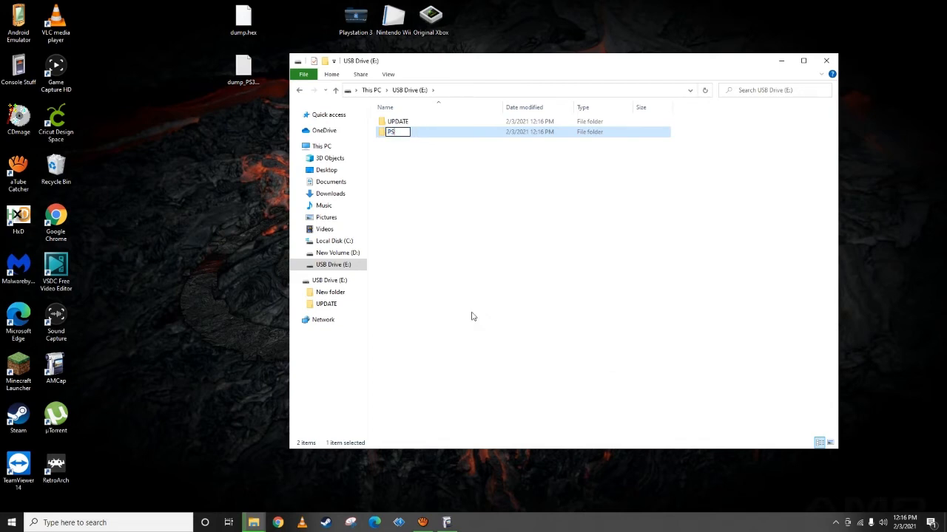
text(3)
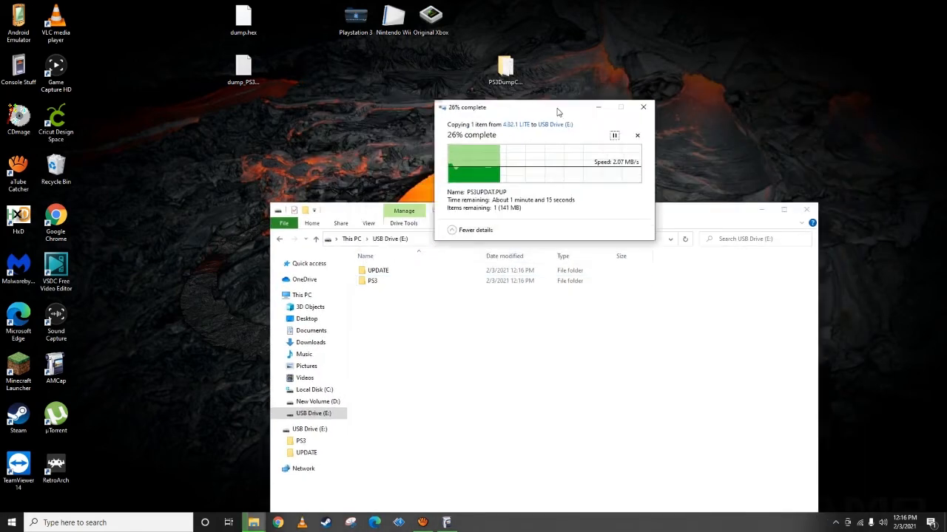
Step: Copy the 4.82.1 LITE PS3UPDAT.PUP into PS3/UPDATE on the USB drive
drag(545, 106, 592, 56)
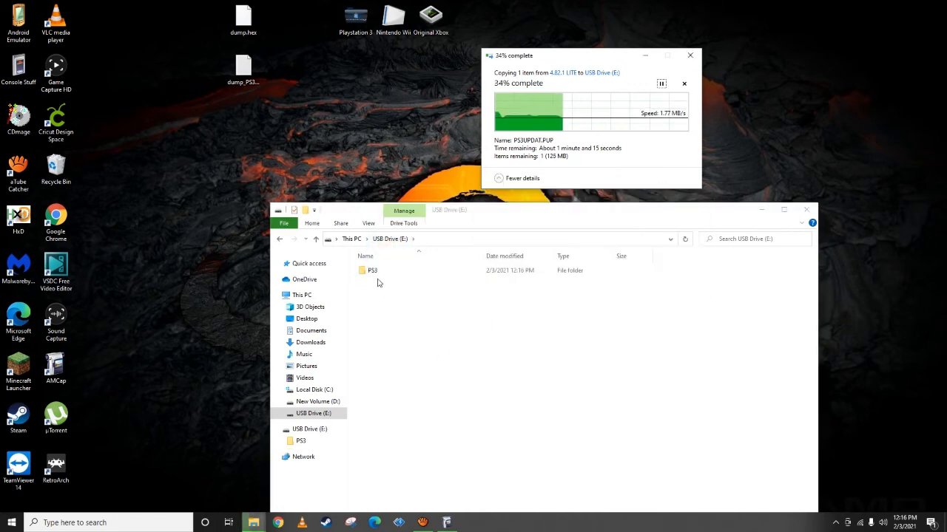
double_click(372, 269)
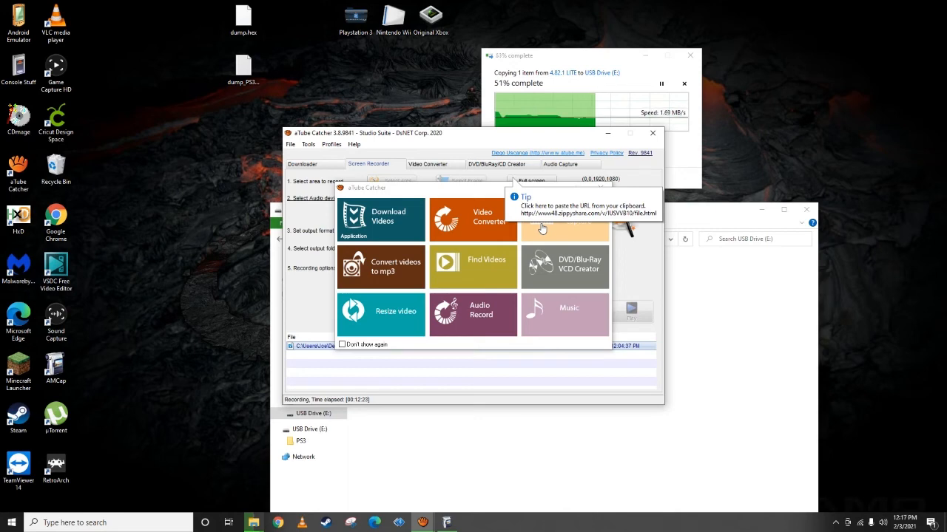
mouse_move(547, 195)
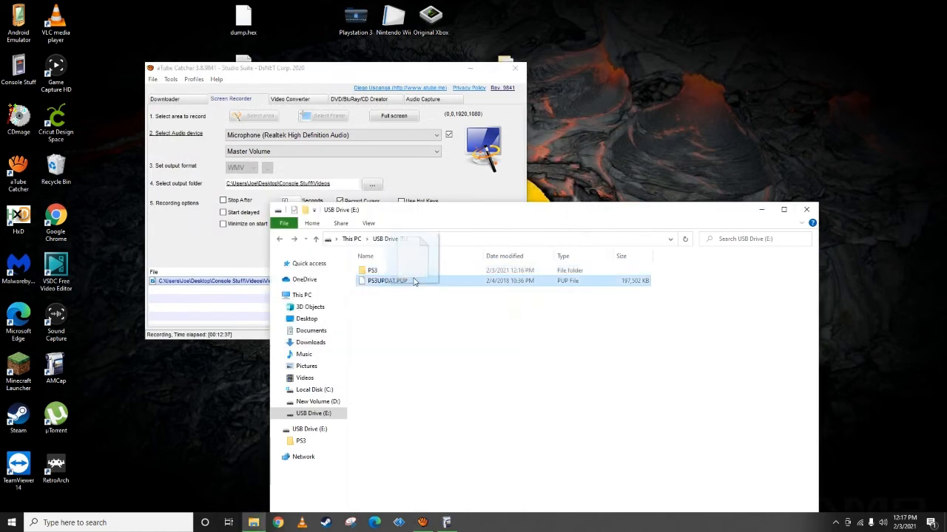
double_click(372, 269)
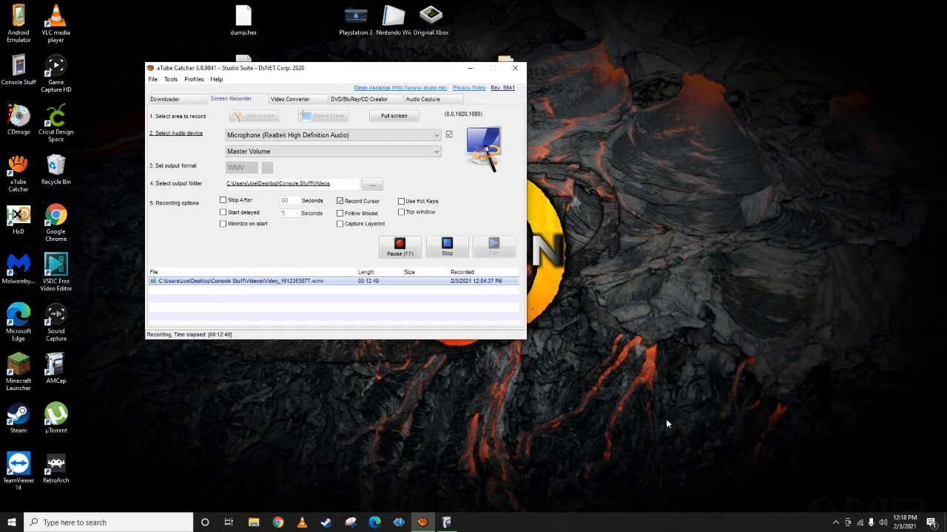
mouse_move(459, 122)
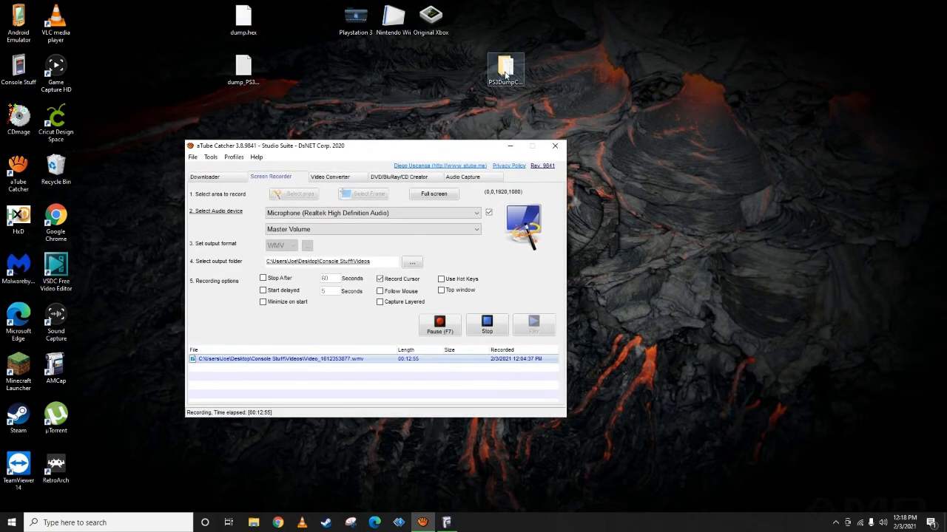
Step: Minimize aTube Catcher and select the AMCap icon on the desktop
click(556, 146)
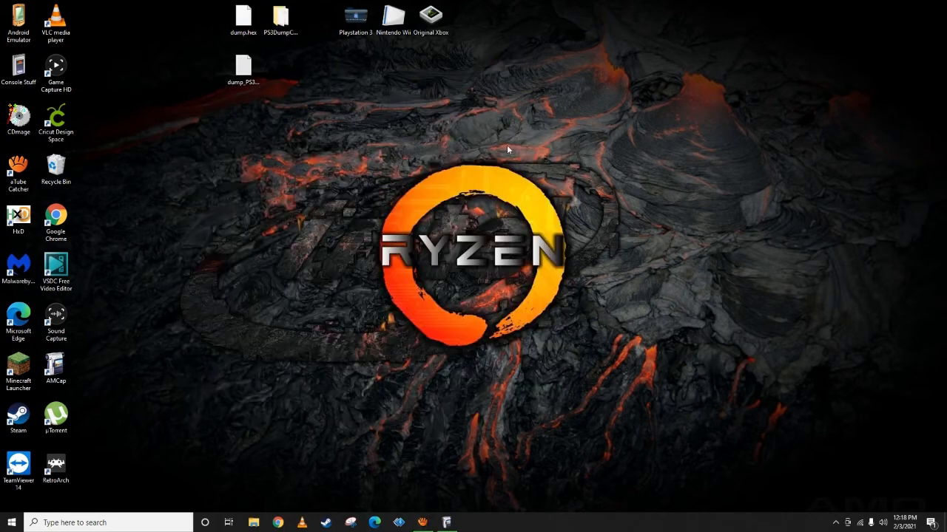
click(56, 368)
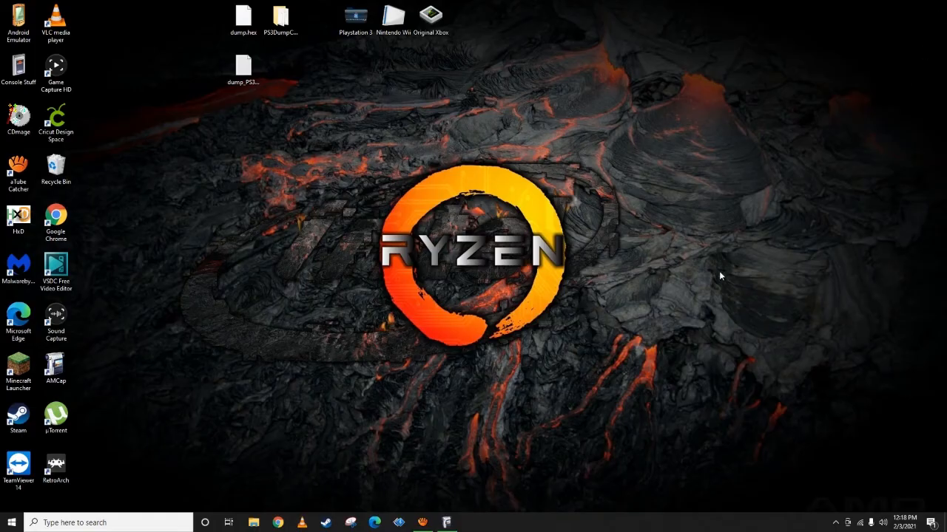
click(56, 368)
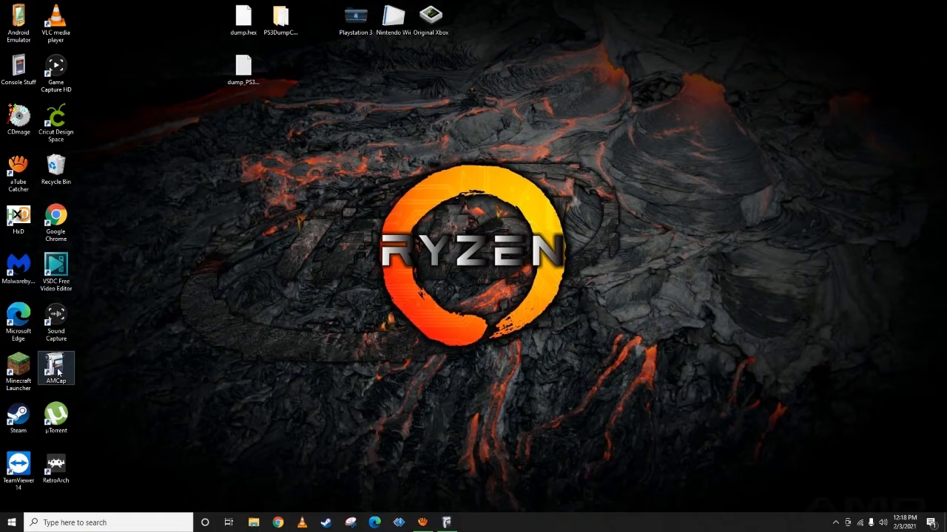
Step: Run the PS3 System Update via Storage Media, watch it copy to system storage, then close AMCap
double_click(56, 368)
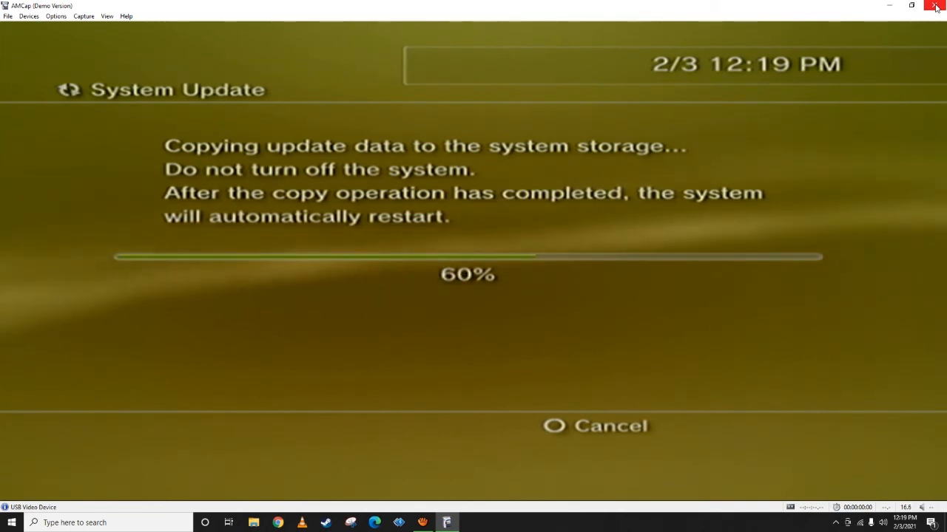
click(935, 6)
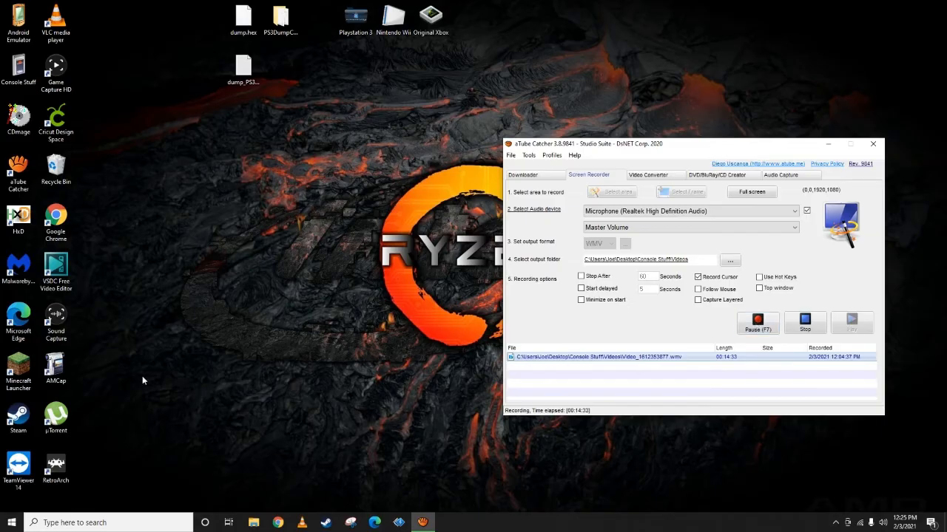
mouse_move(65, 372)
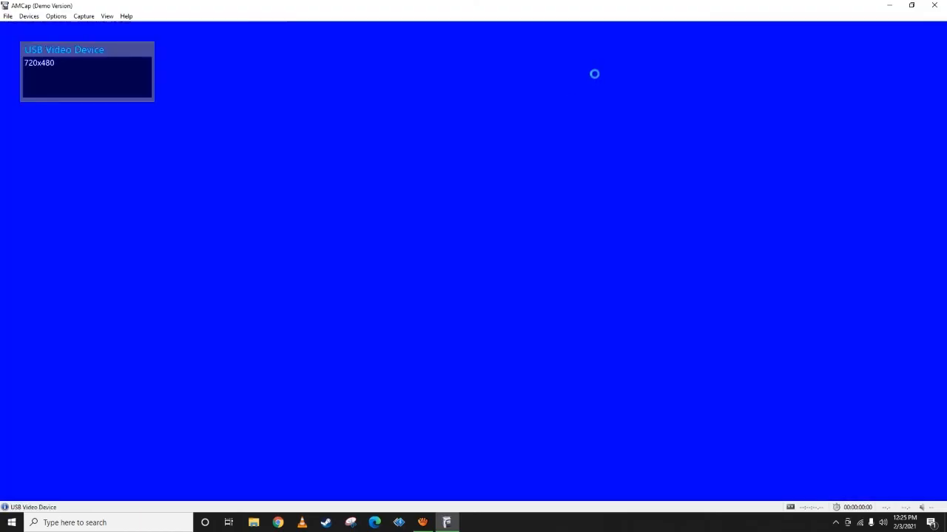
mouse_move(627, 4)
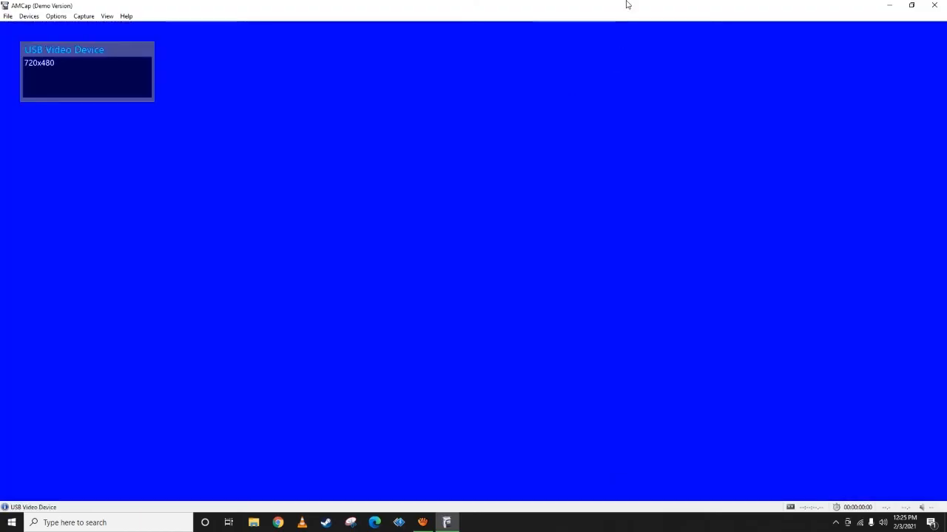